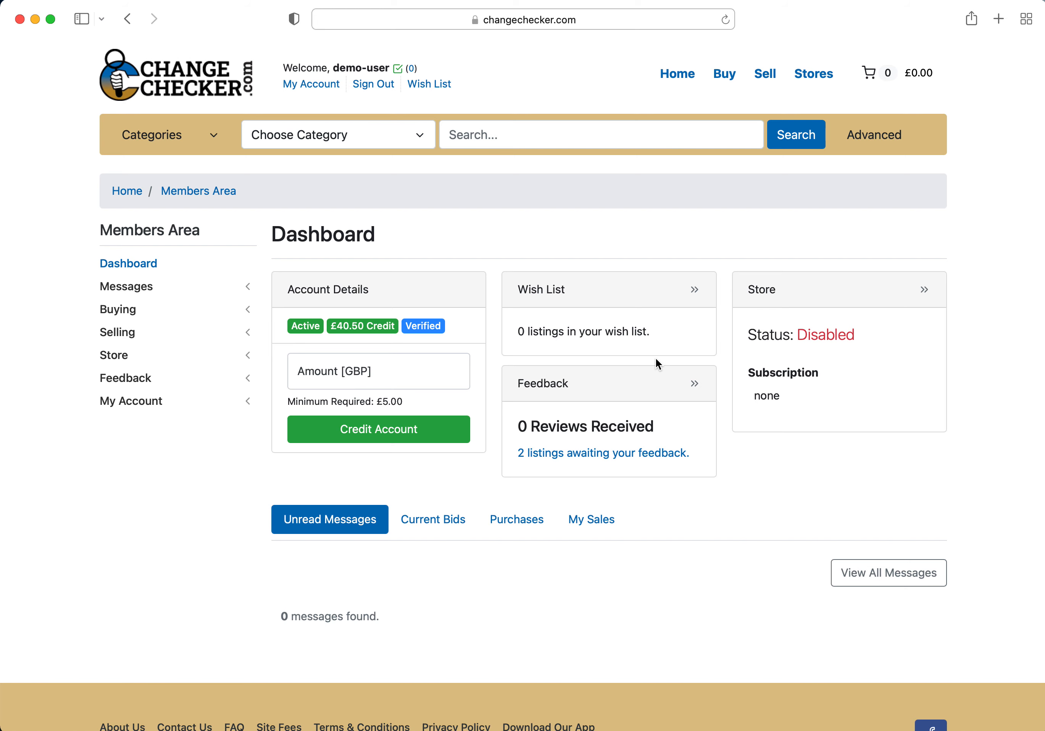
pyautogui.moveTo(377, 266)
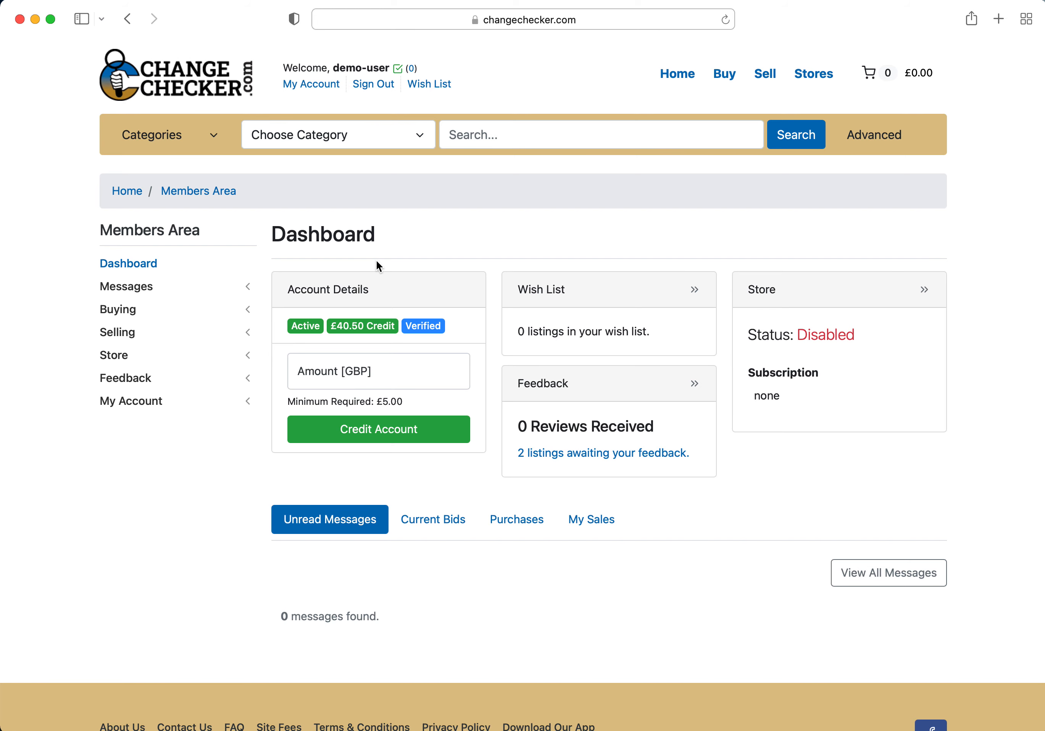
pyautogui.moveTo(188, 234)
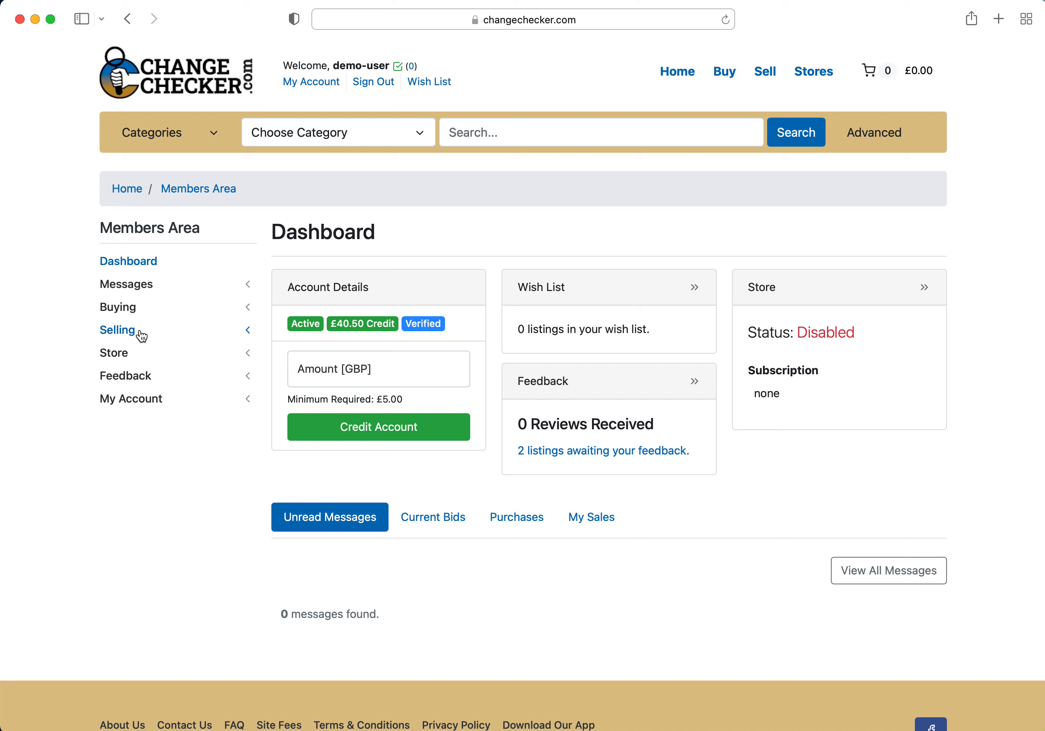
# Expand the Selling section in the Members Area sidebar
pyautogui.click(117, 330)
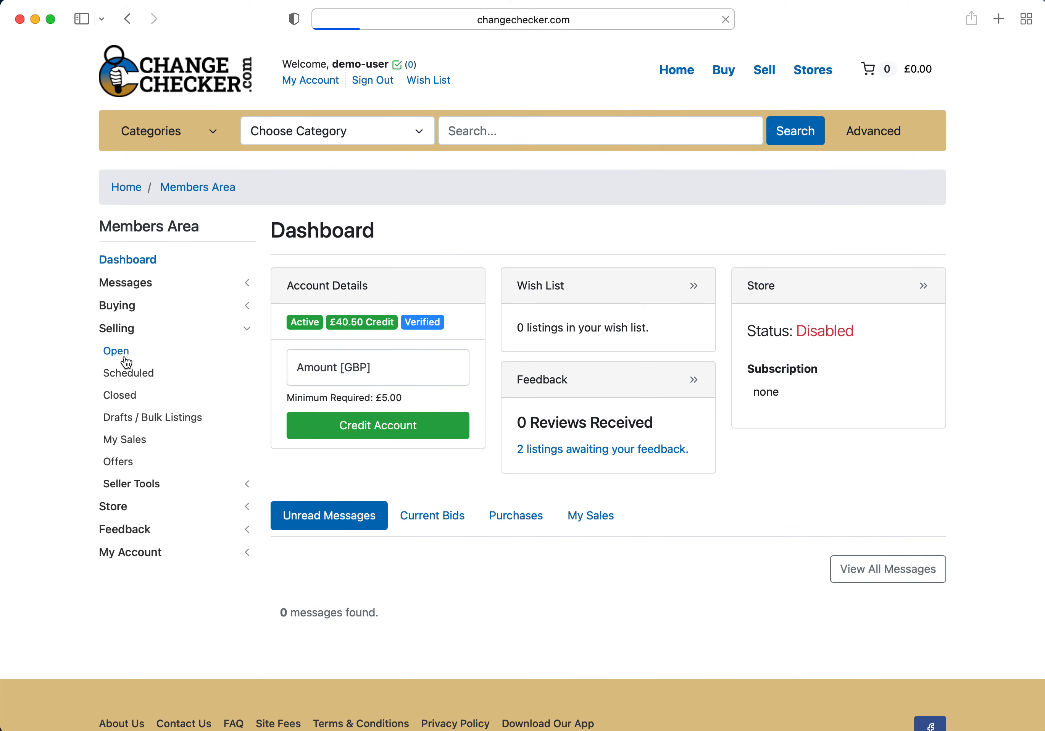
# Show the Open listings page with the 2021 20p proof coin set and its one offer
pyautogui.click(115, 350)
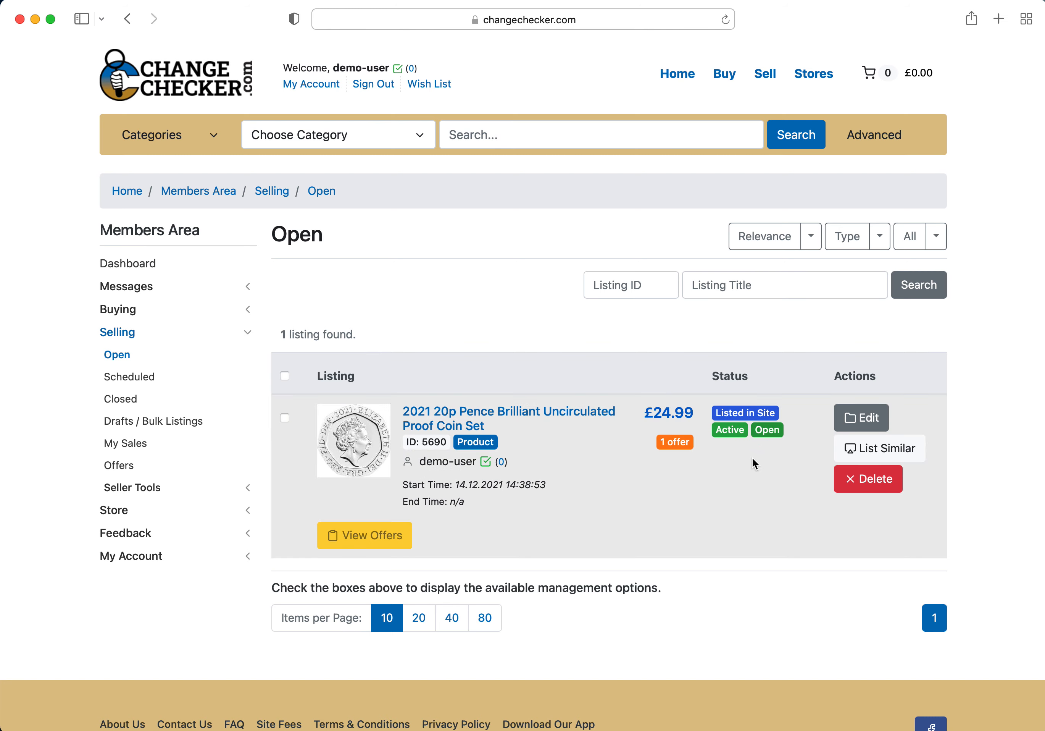
pyautogui.moveTo(633, 487)
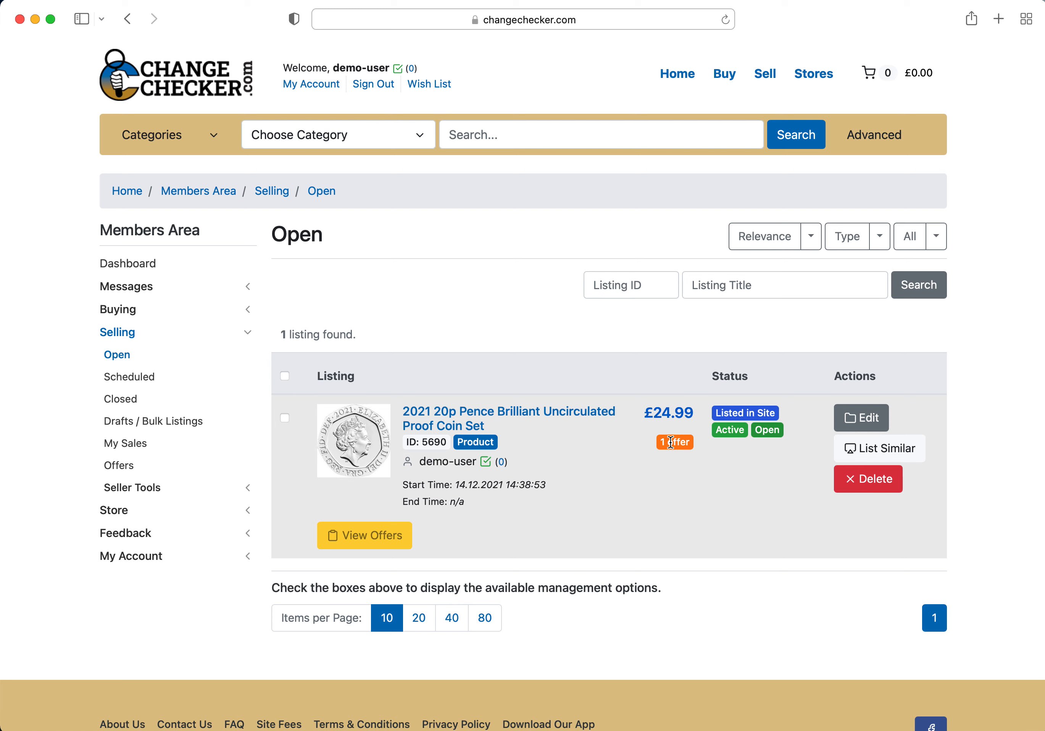
pyautogui.moveTo(558, 439)
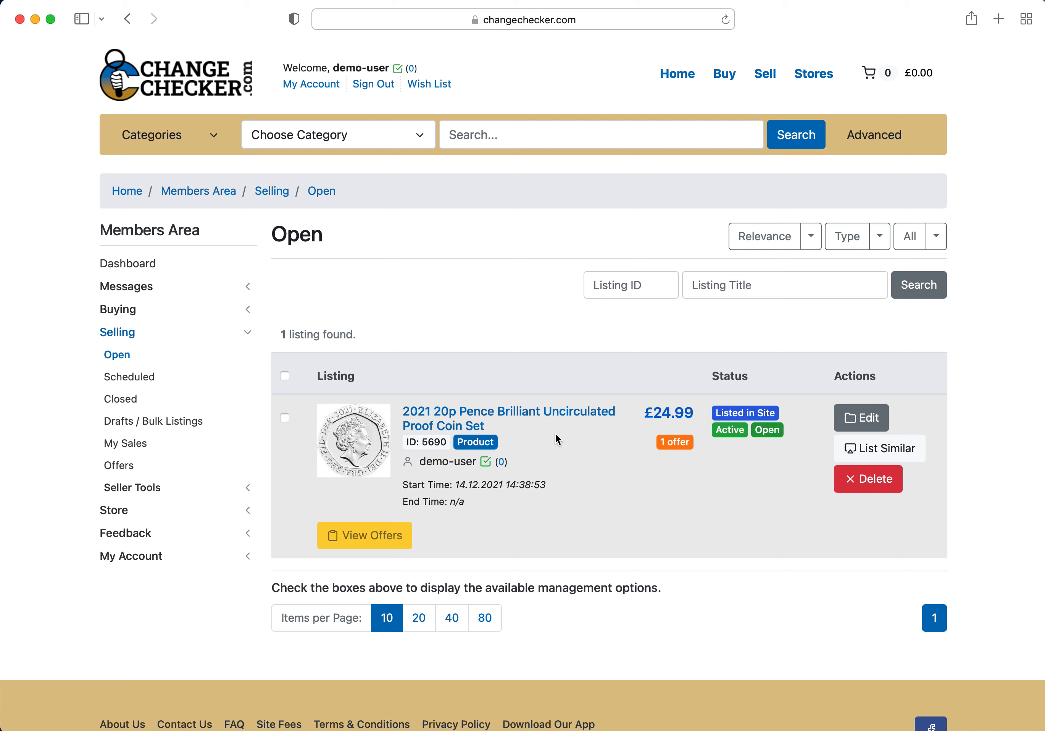
pyautogui.moveTo(509, 418)
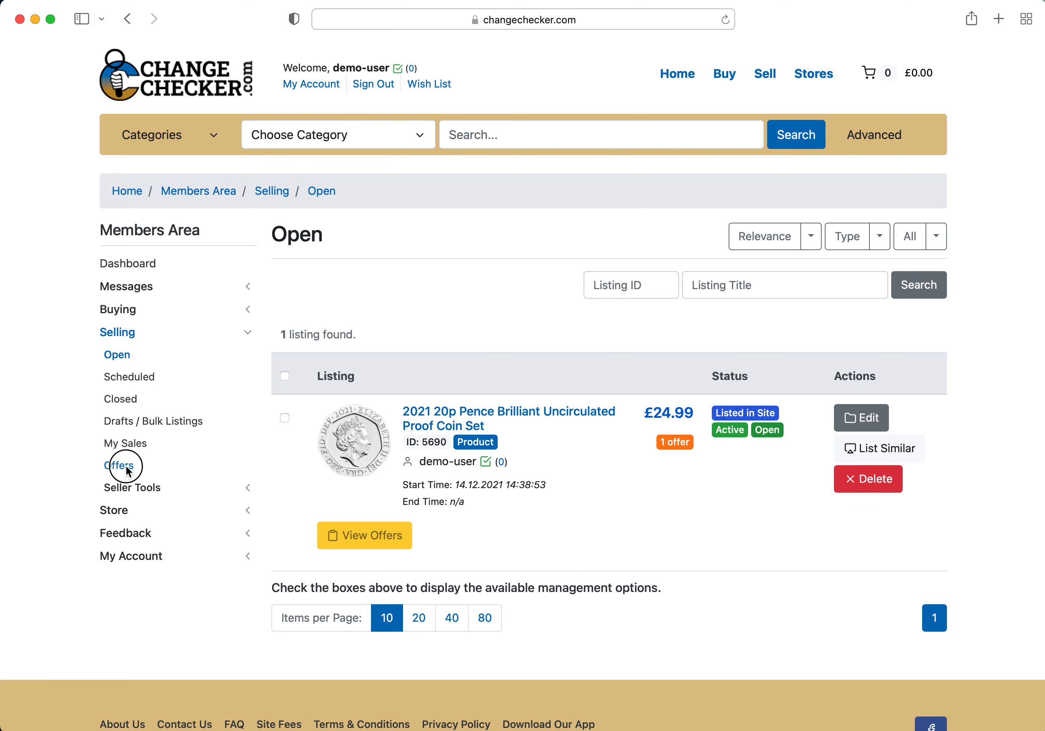
# Show the Offers page with demo-buyer's pending £20.00 offer on the 20p coin set
pyautogui.click(119, 465)
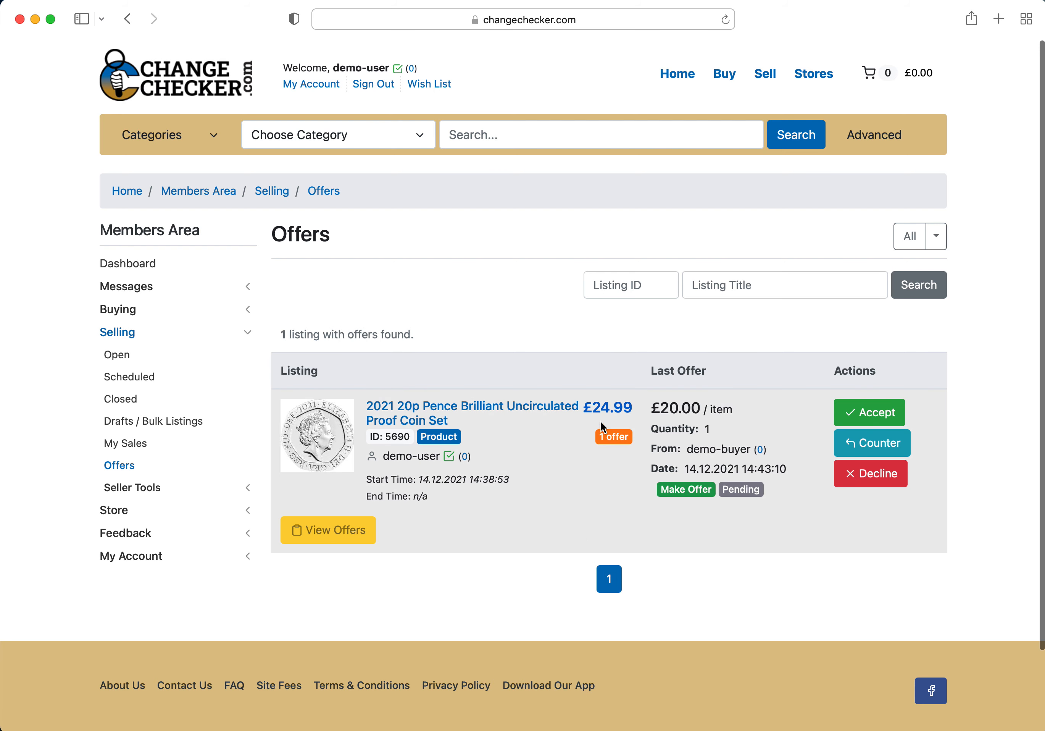
pyautogui.moveTo(624, 464)
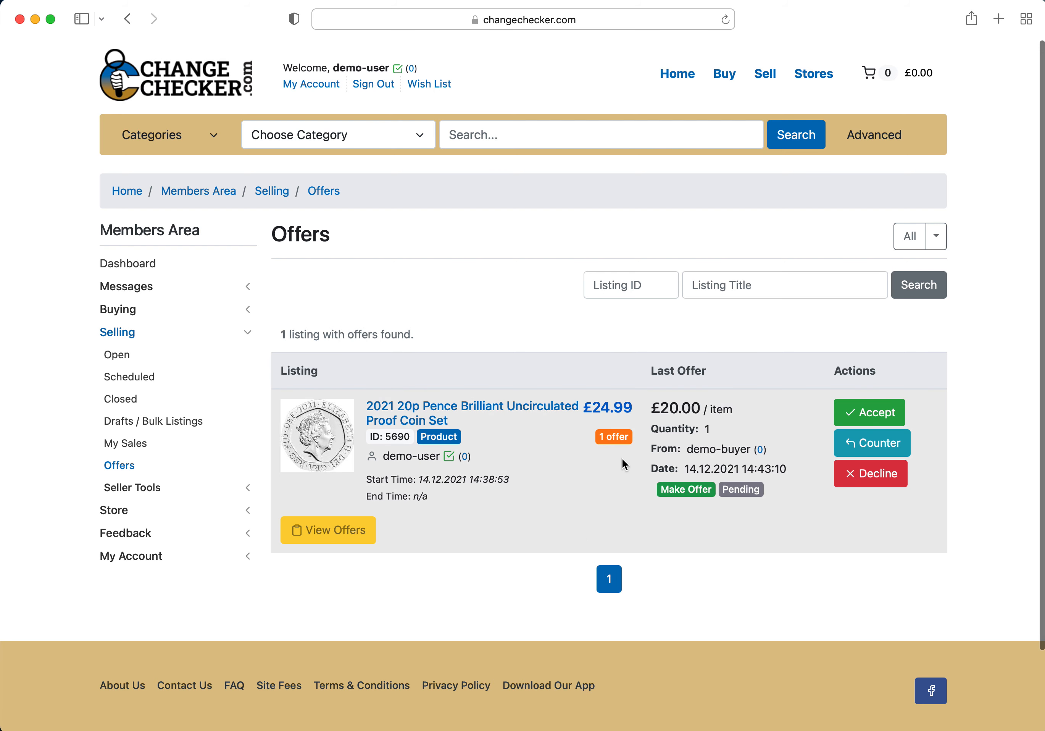
pyautogui.moveTo(811, 439)
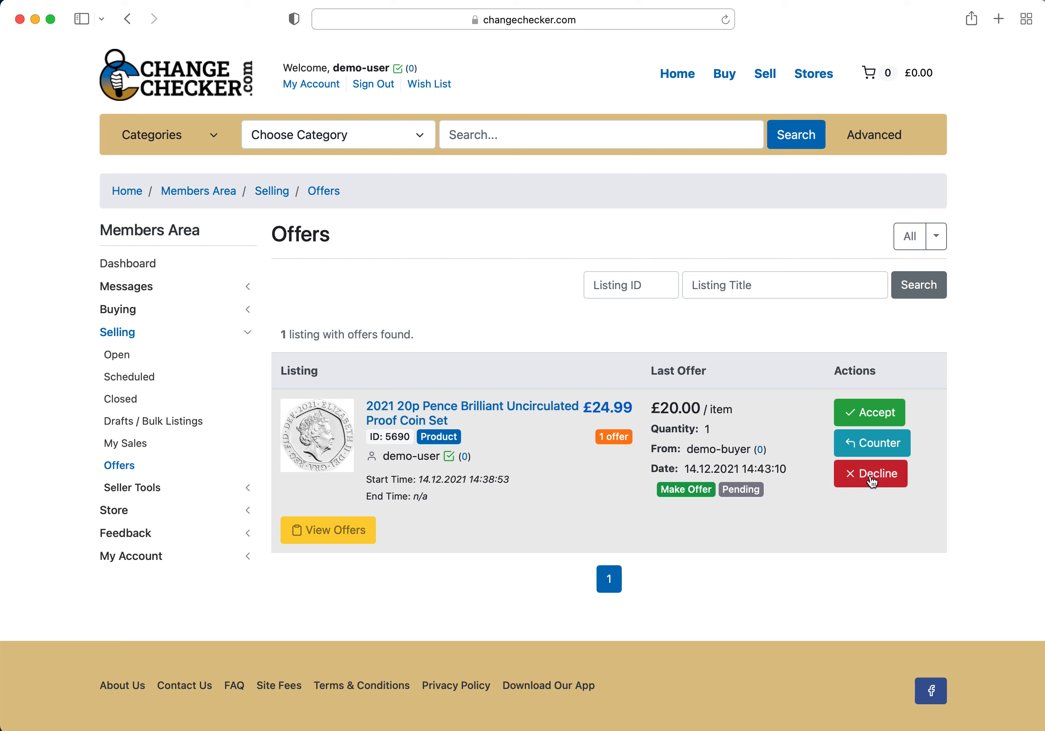
pyautogui.moveTo(845, 416)
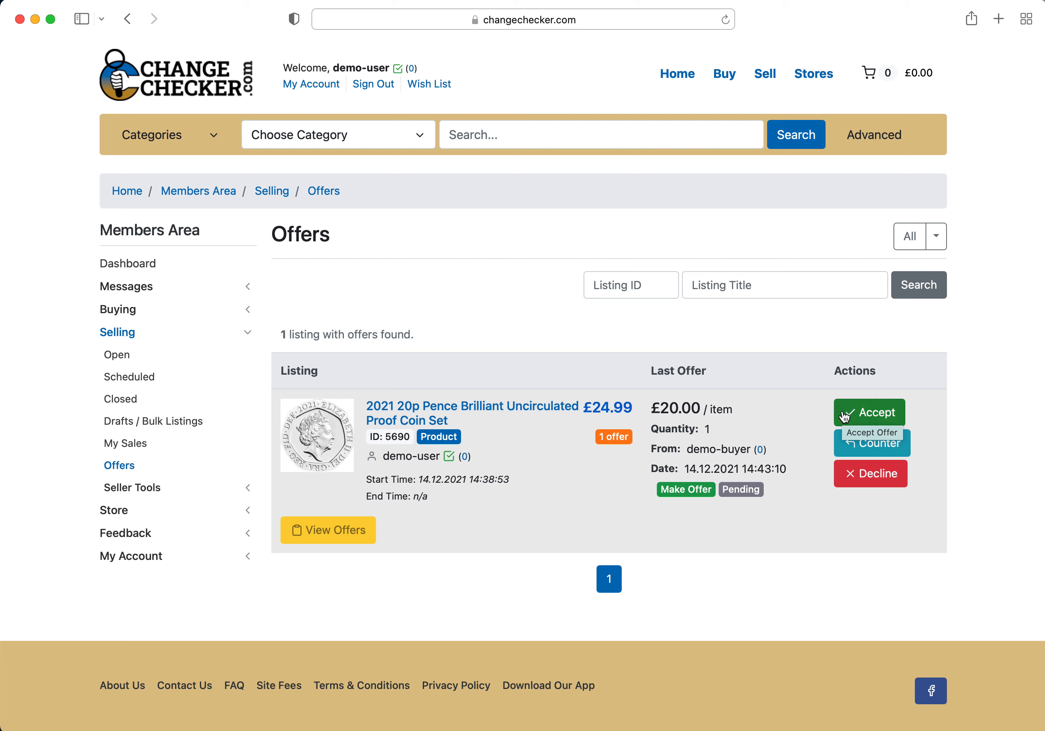
# Accept demo-buyer's £20.00 offer on the 2021 20p proof coin set and confirm it
pyautogui.click(869, 412)
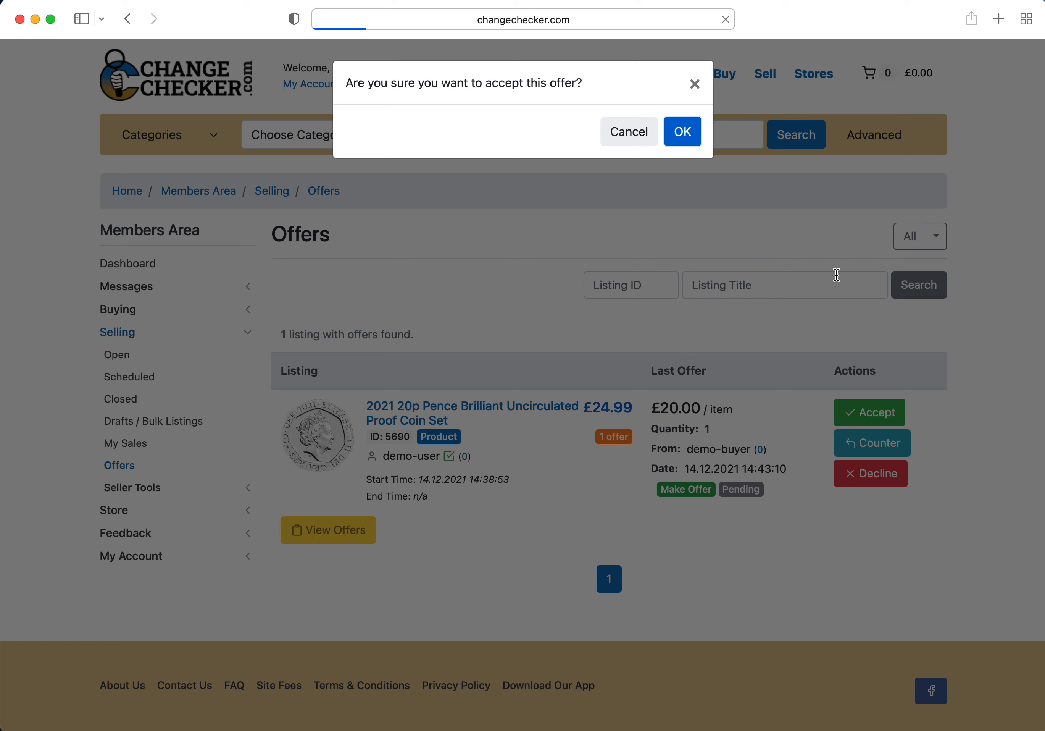
pyautogui.click(681, 130)
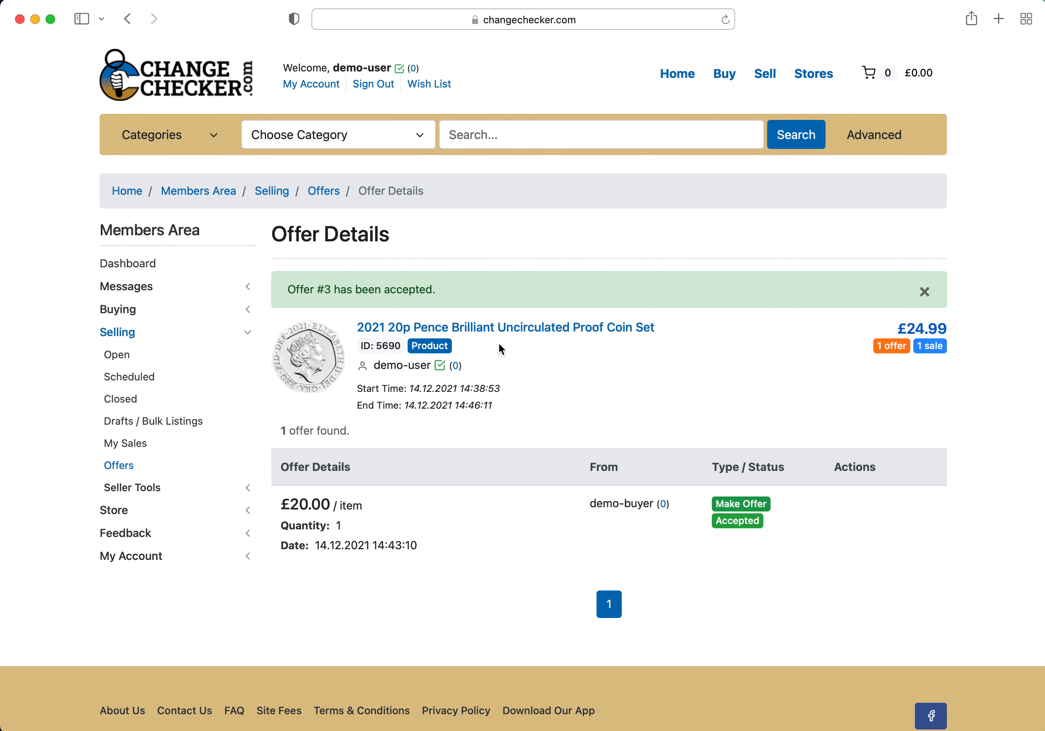
pyautogui.moveTo(460, 366)
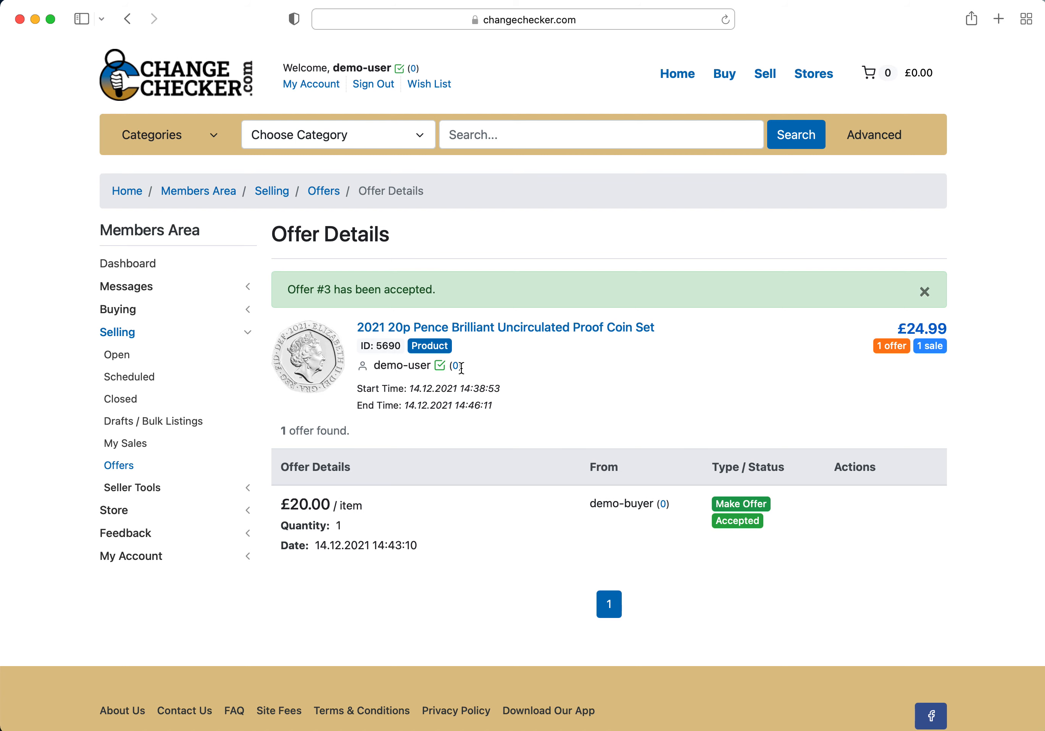
pyautogui.moveTo(152, 421)
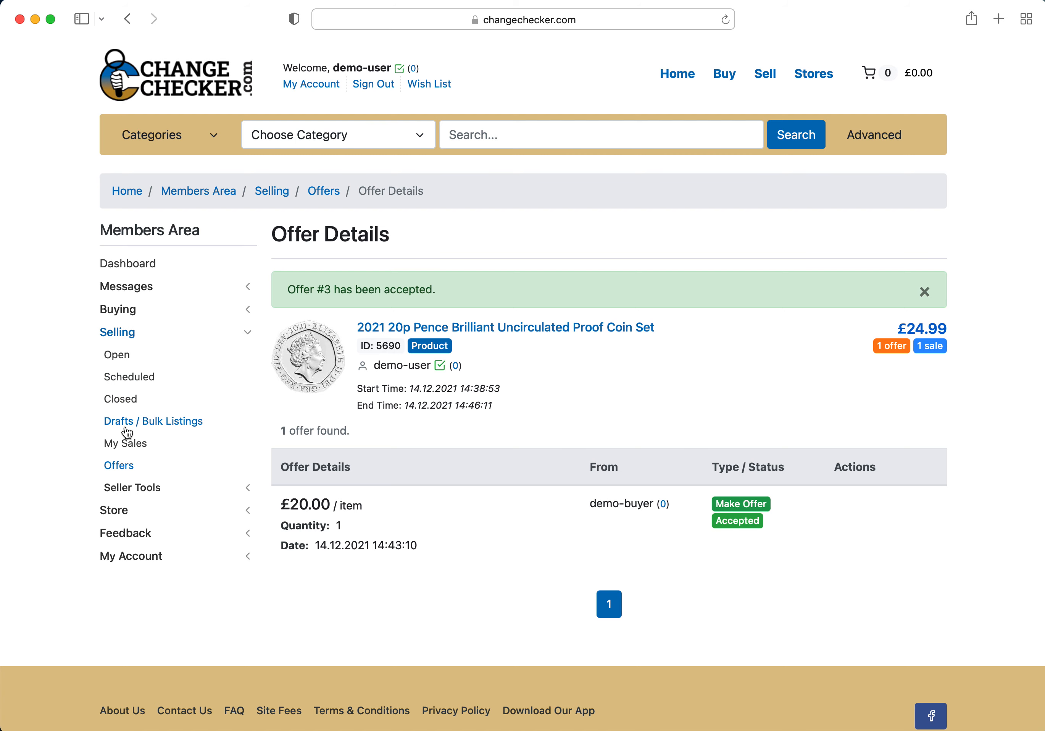
# Show My Sales with invoice #184 for demo-buyer's coin set totalling £21.95 with postage
pyautogui.click(124, 443)
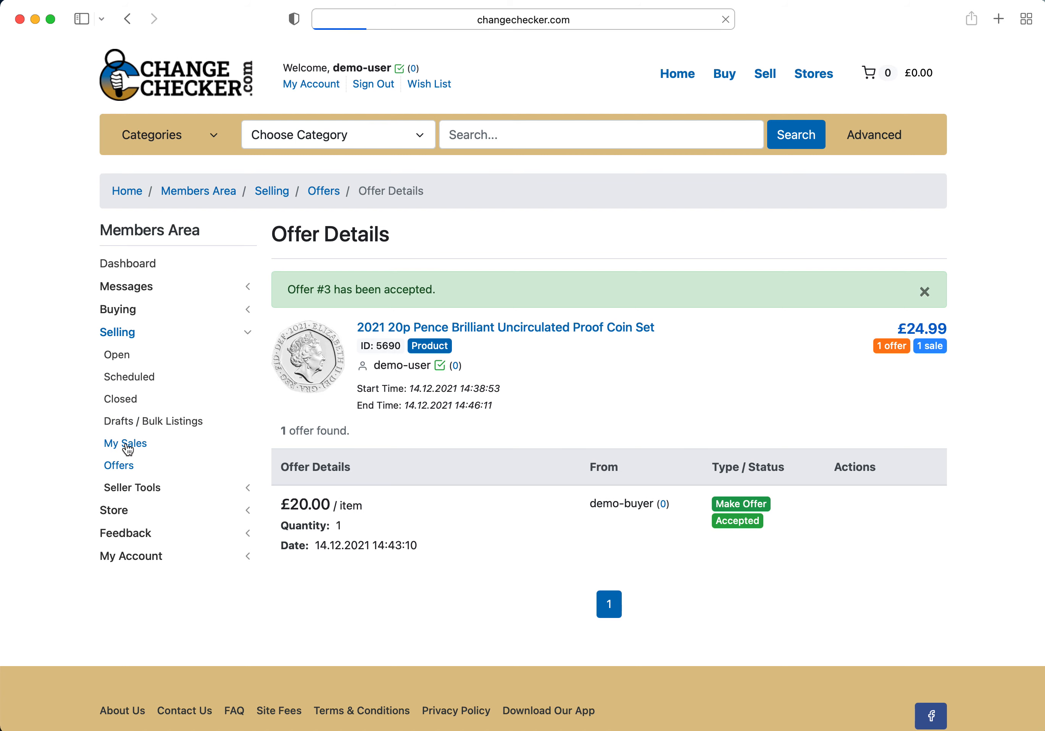
pyautogui.click(125, 443)
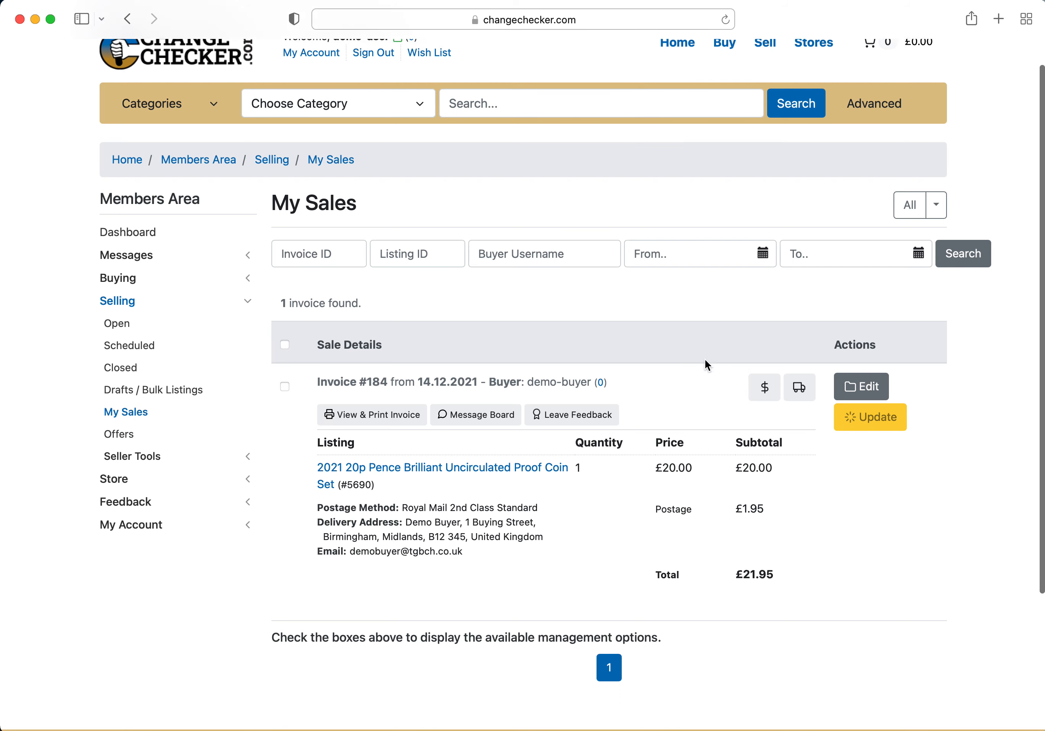
pyautogui.scroll(-3)
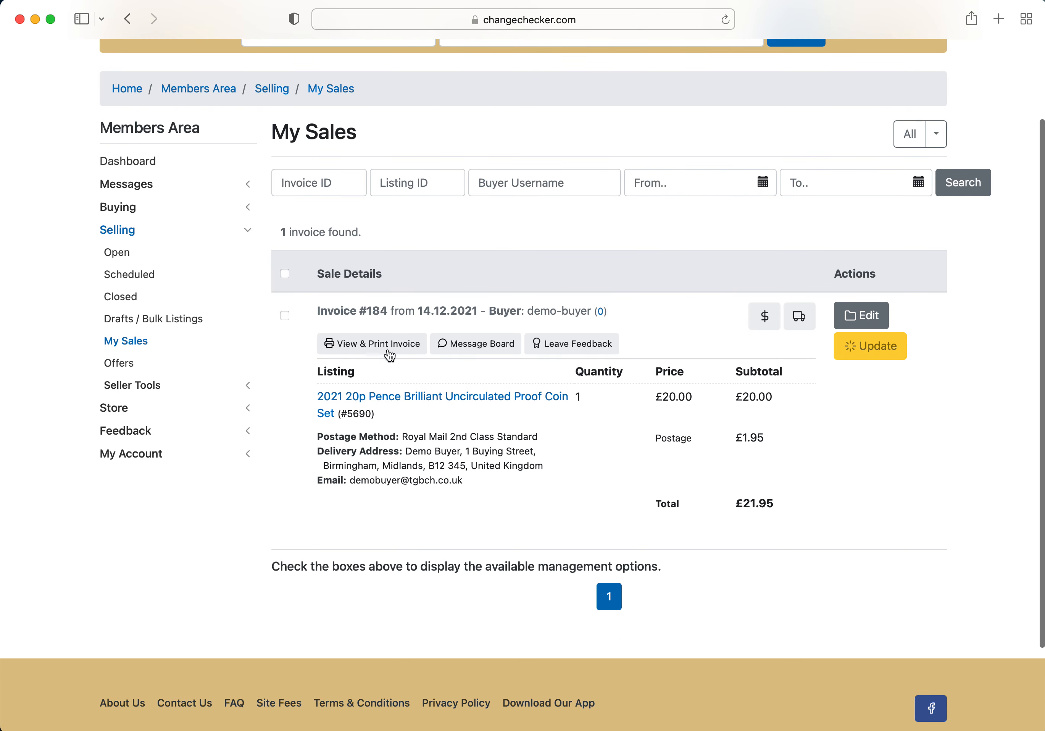
pyautogui.moveTo(736, 399)
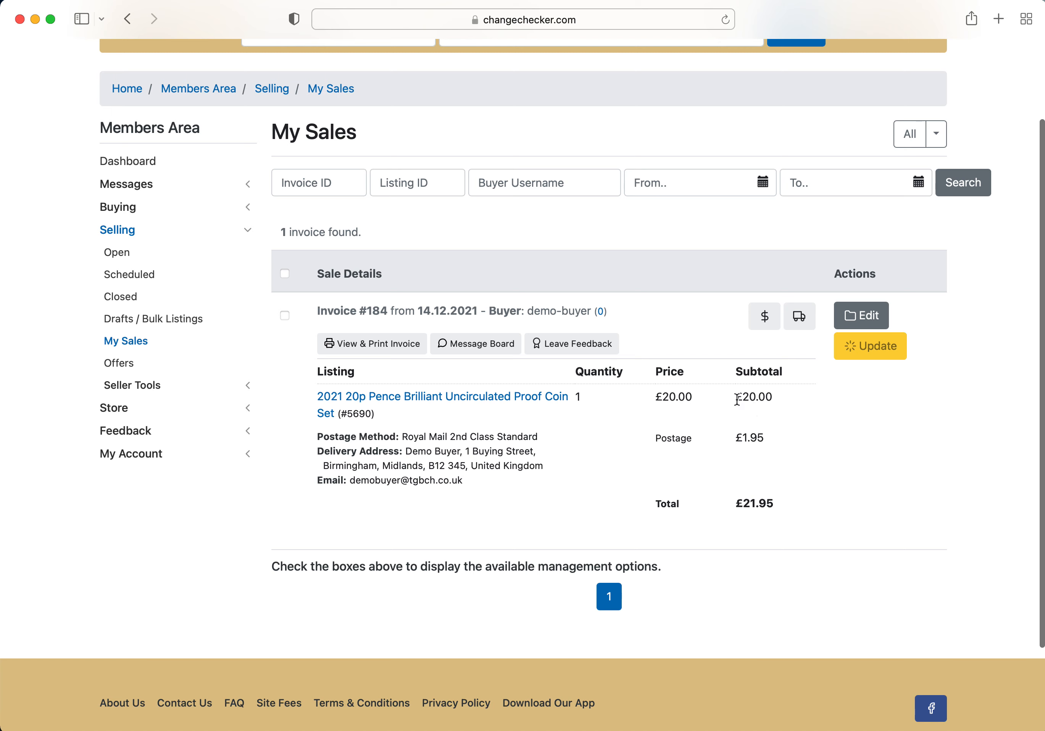
pyautogui.moveTo(764, 315)
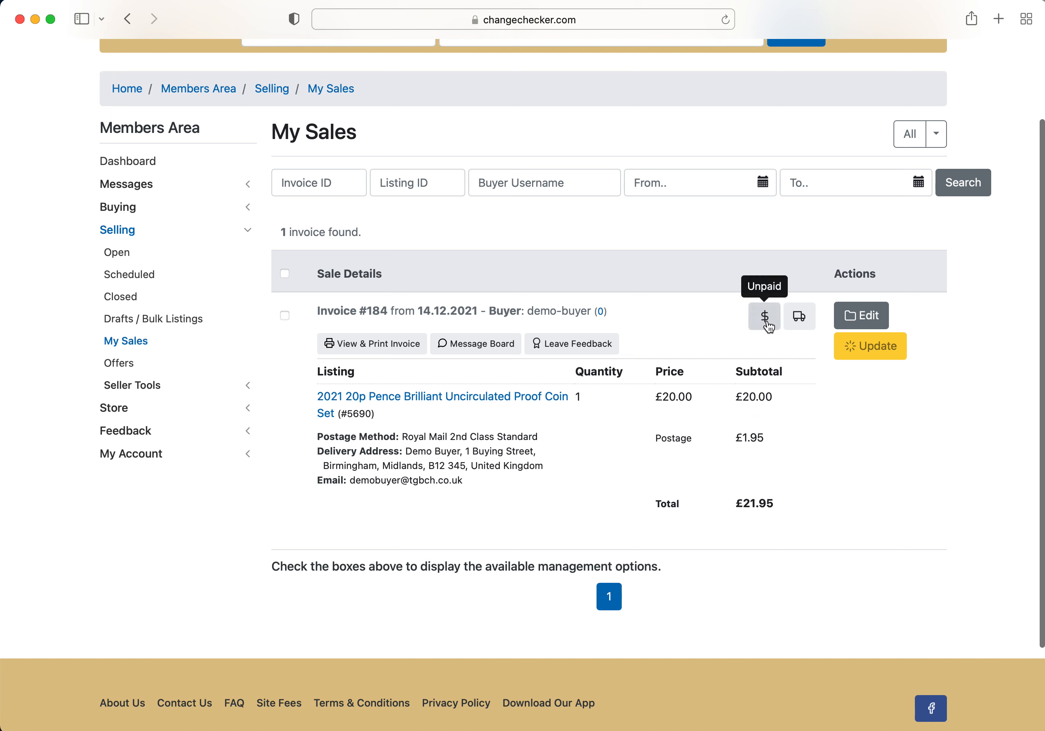
pyautogui.moveTo(799, 317)
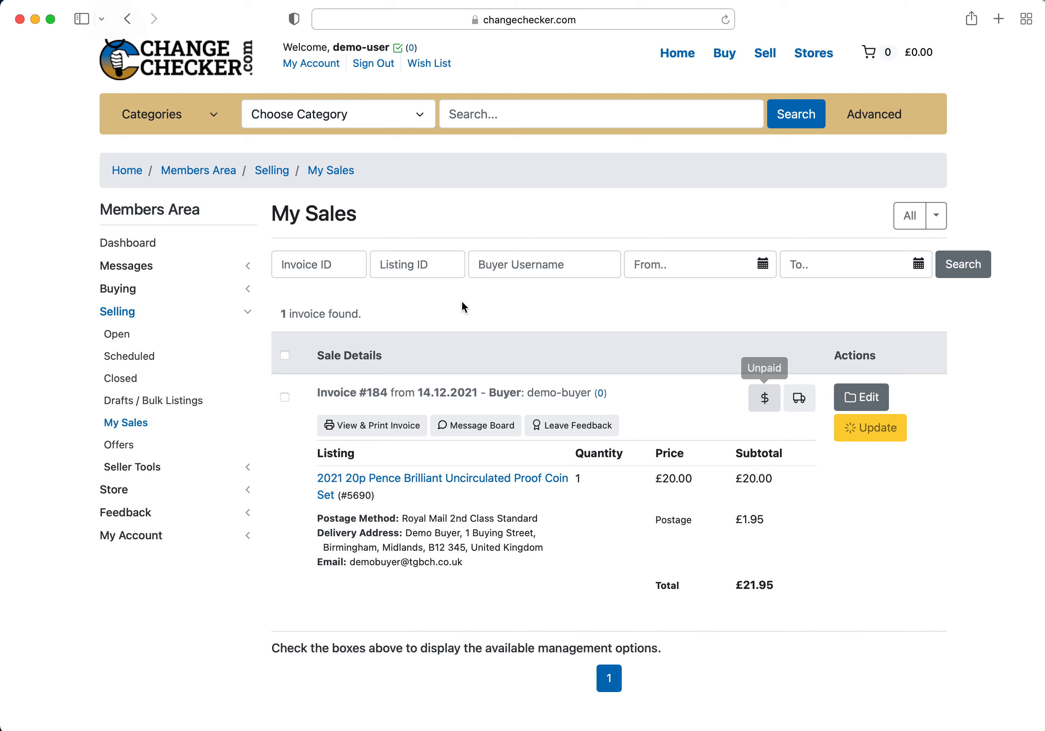
pyautogui.moveTo(629, 541)
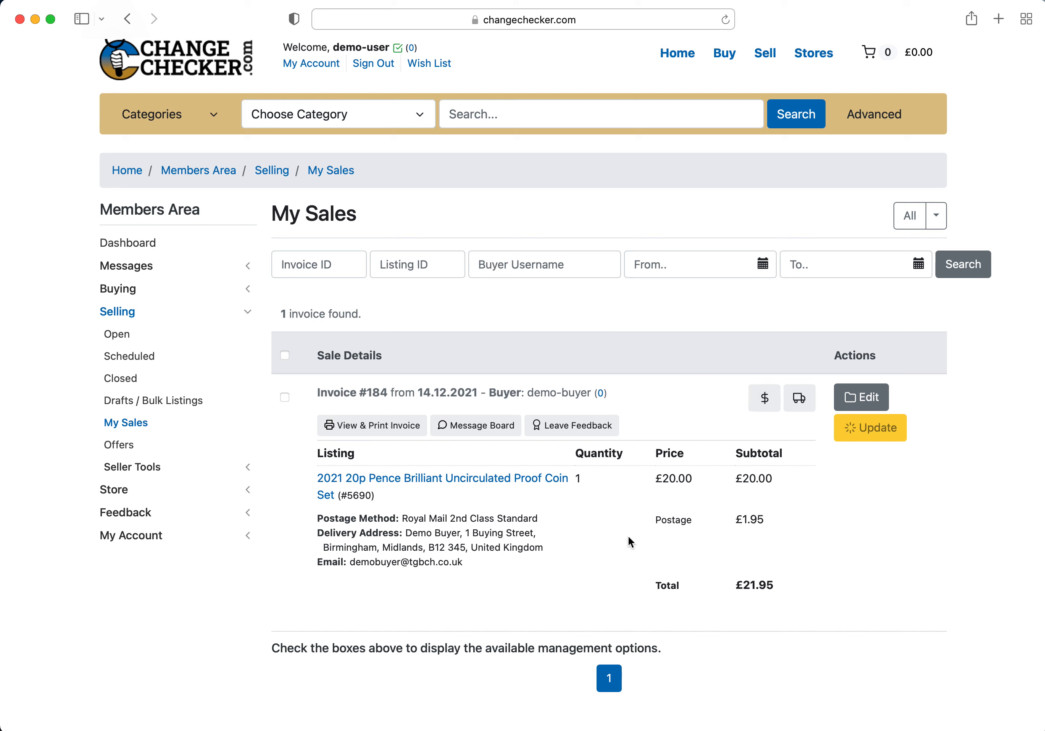
pyautogui.moveTo(701, 421)
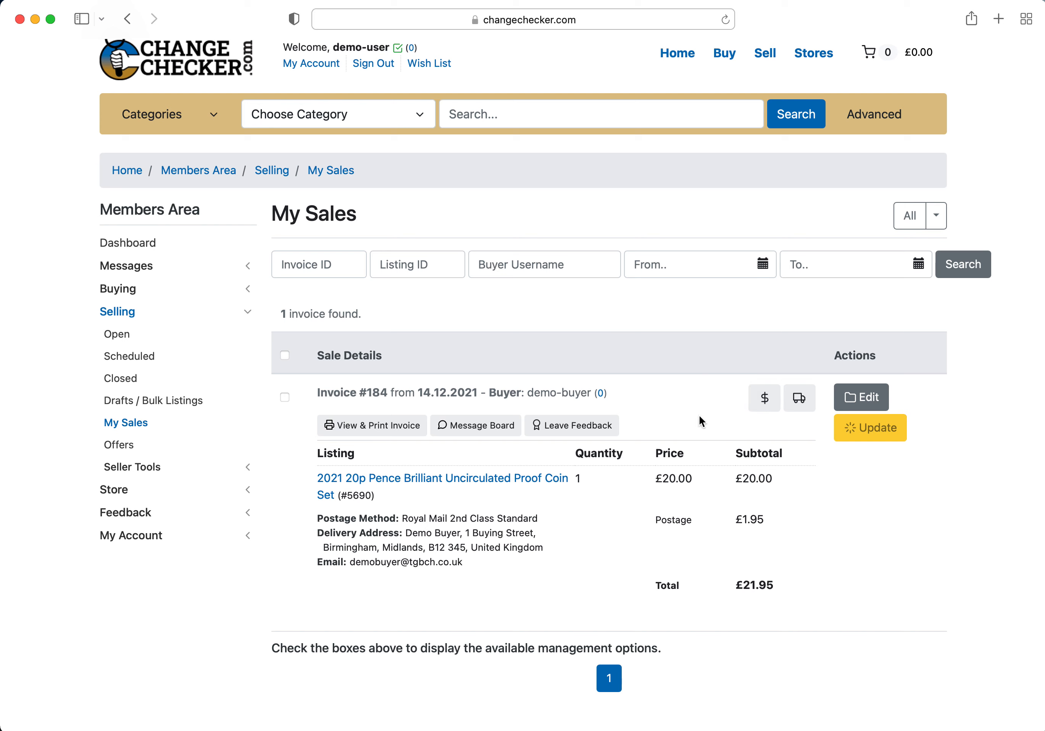
pyautogui.moveTo(434, 546)
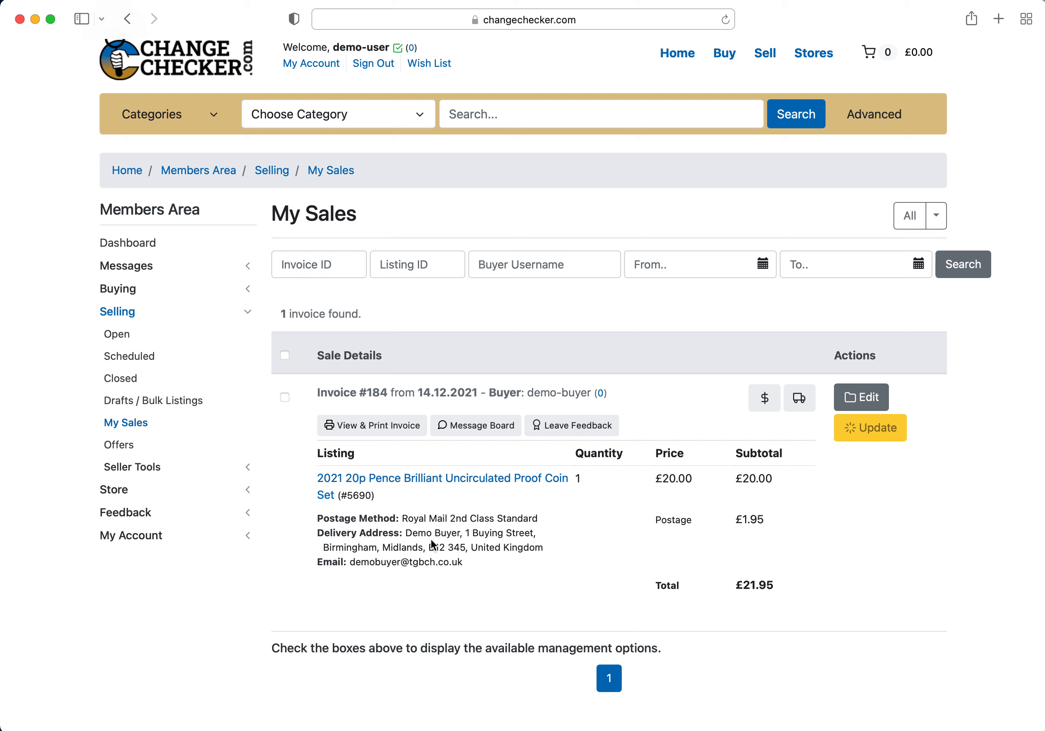
pyautogui.moveTo(464, 517)
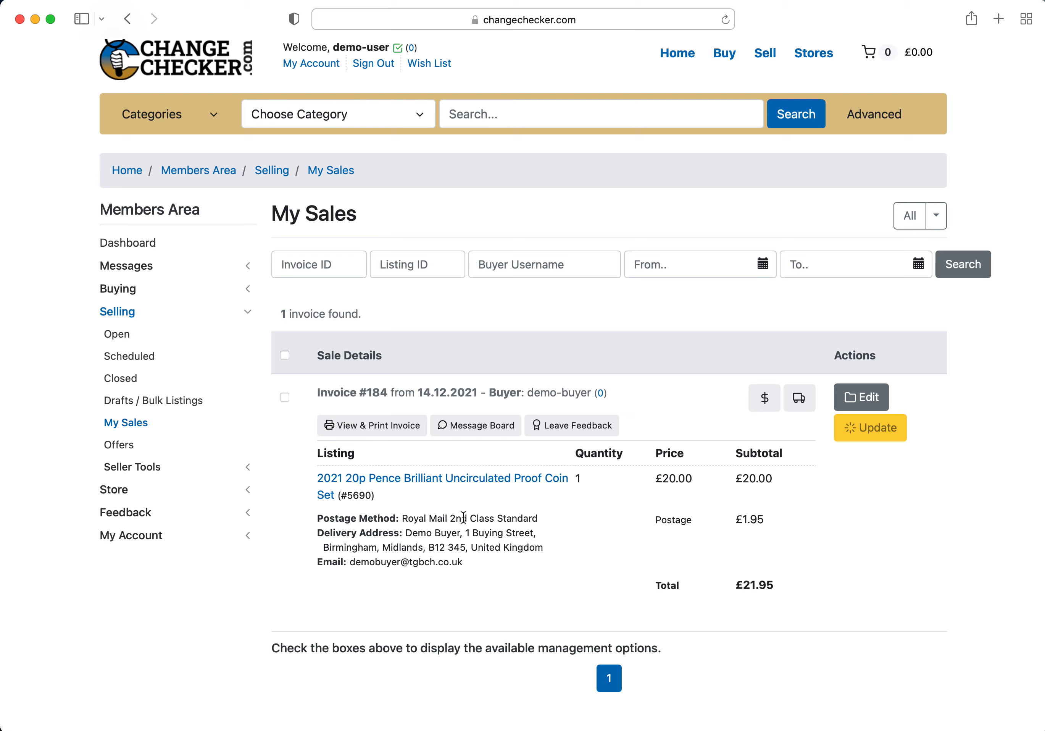
pyautogui.moveTo(523, 515)
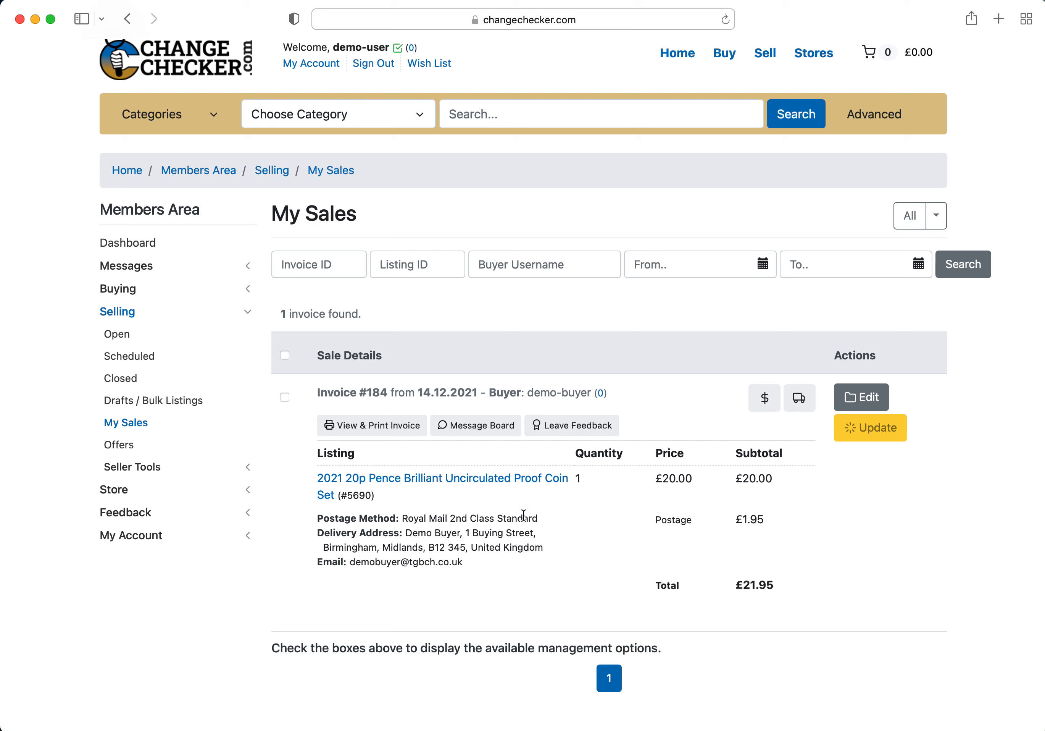
pyautogui.moveTo(602, 492)
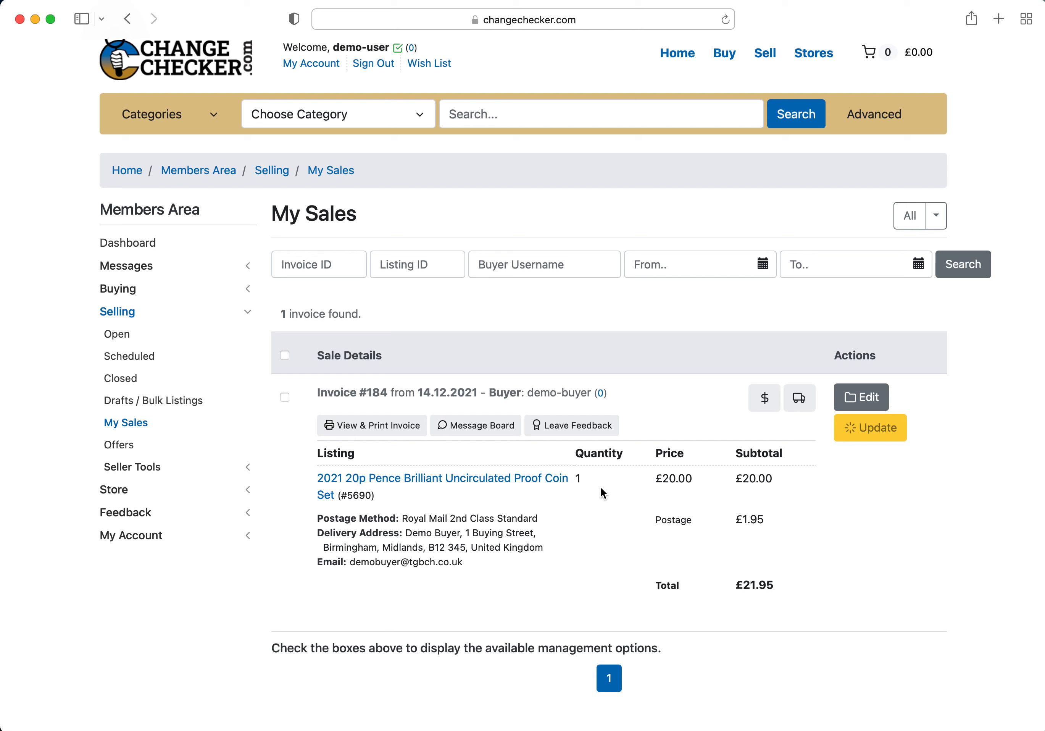
pyautogui.moveTo(371, 426)
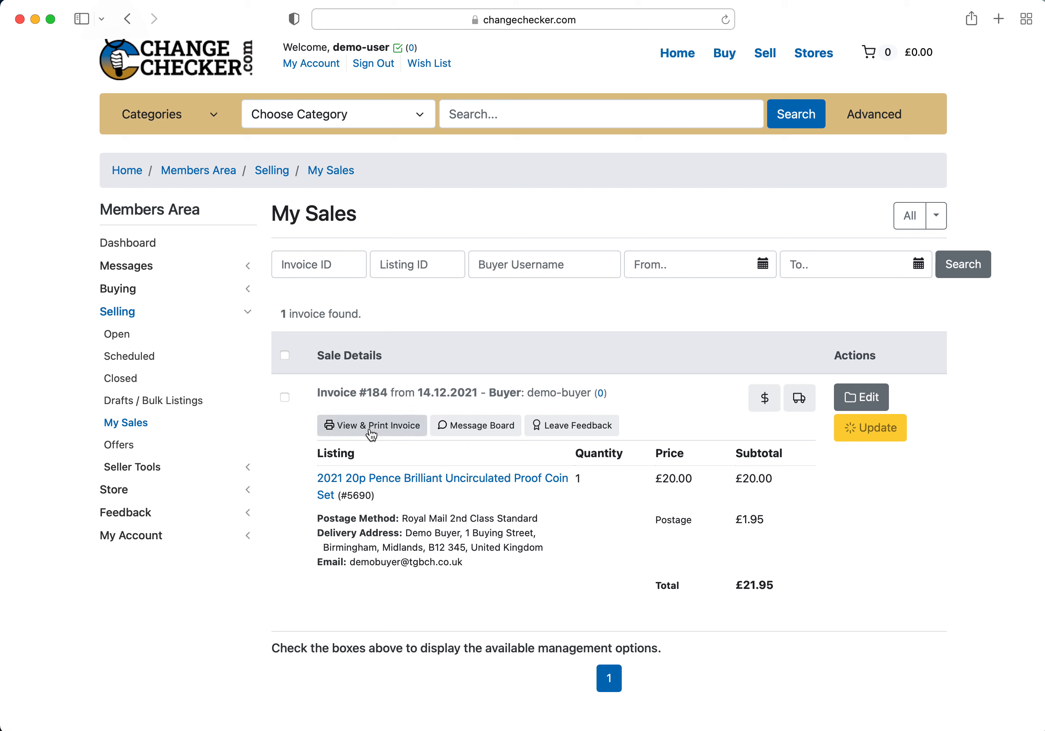
pyautogui.moveTo(476, 425)
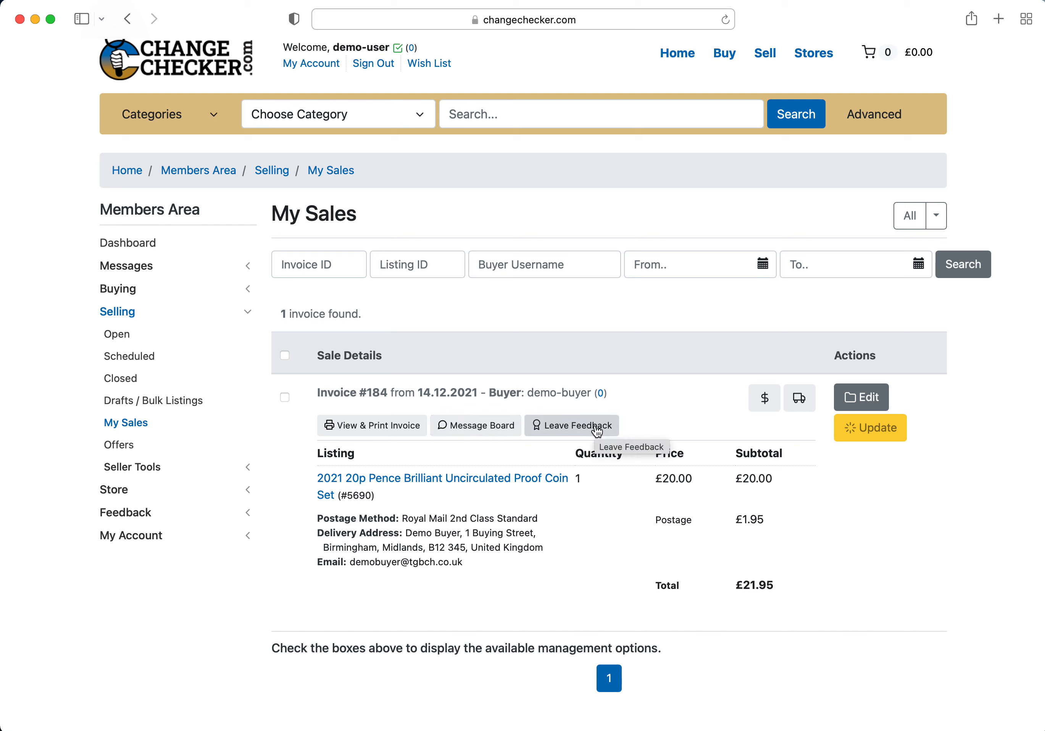
pyautogui.moveTo(764, 398)
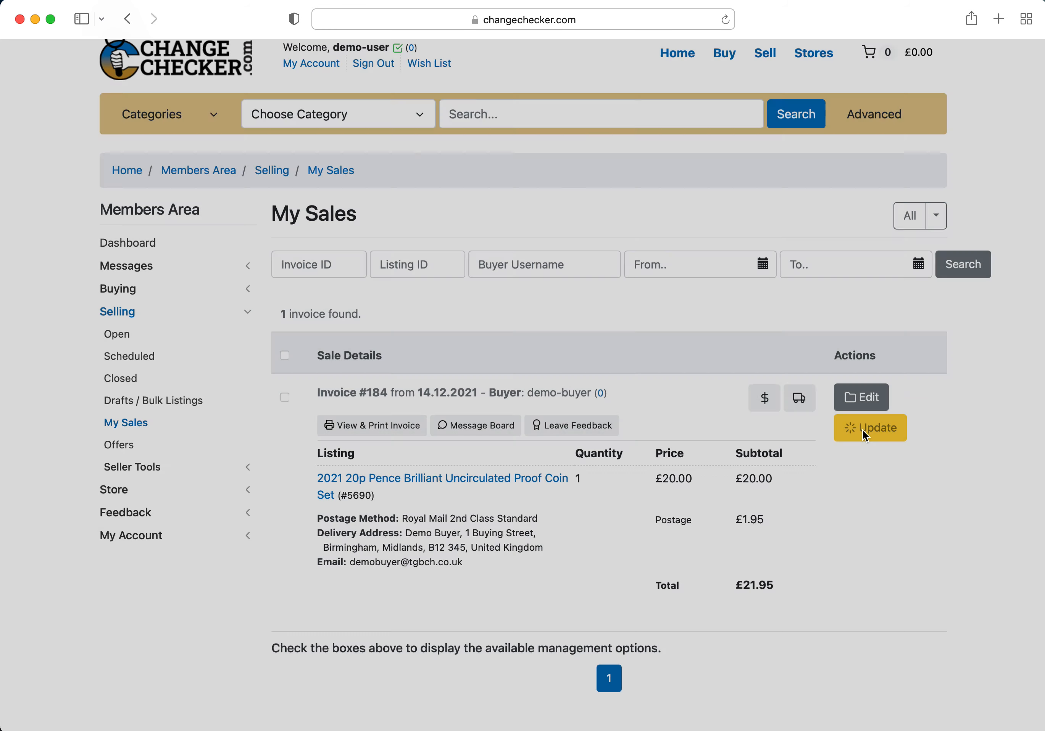
pyautogui.click(870, 427)
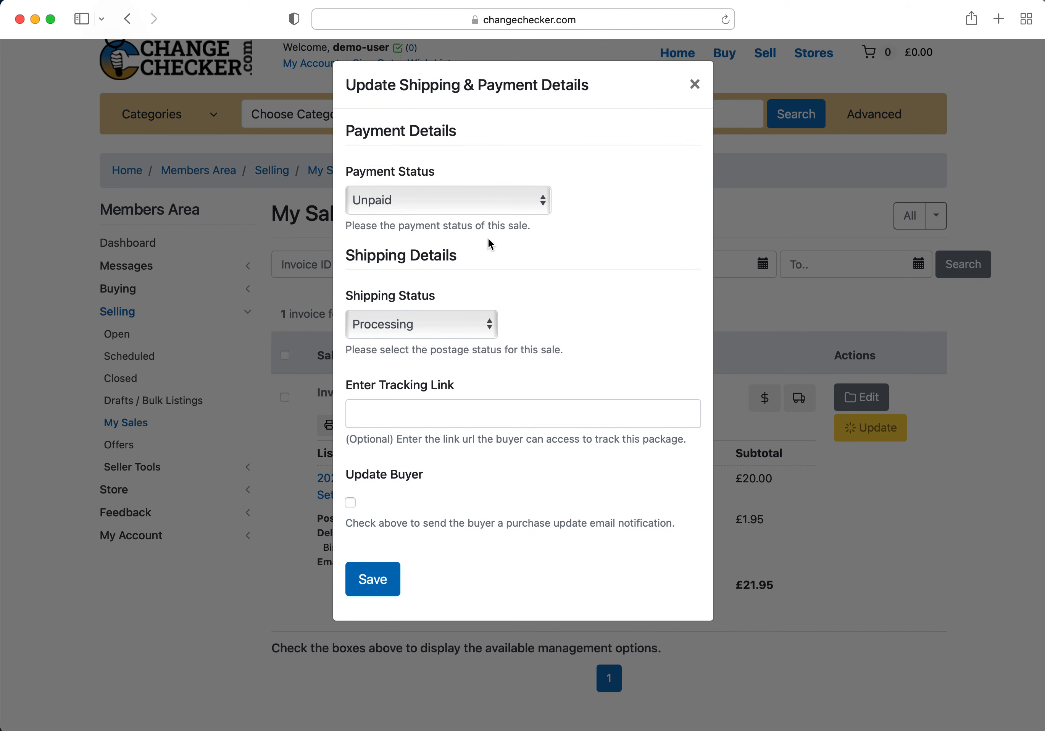
pyautogui.moveTo(430, 209)
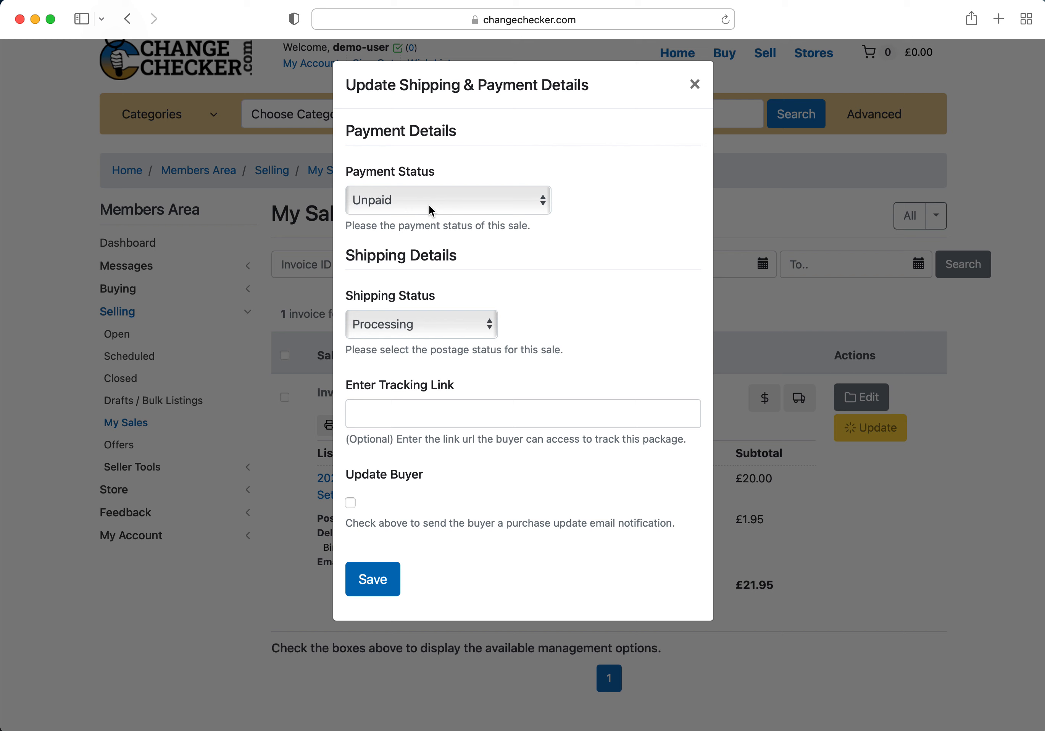
pyautogui.moveTo(432, 345)
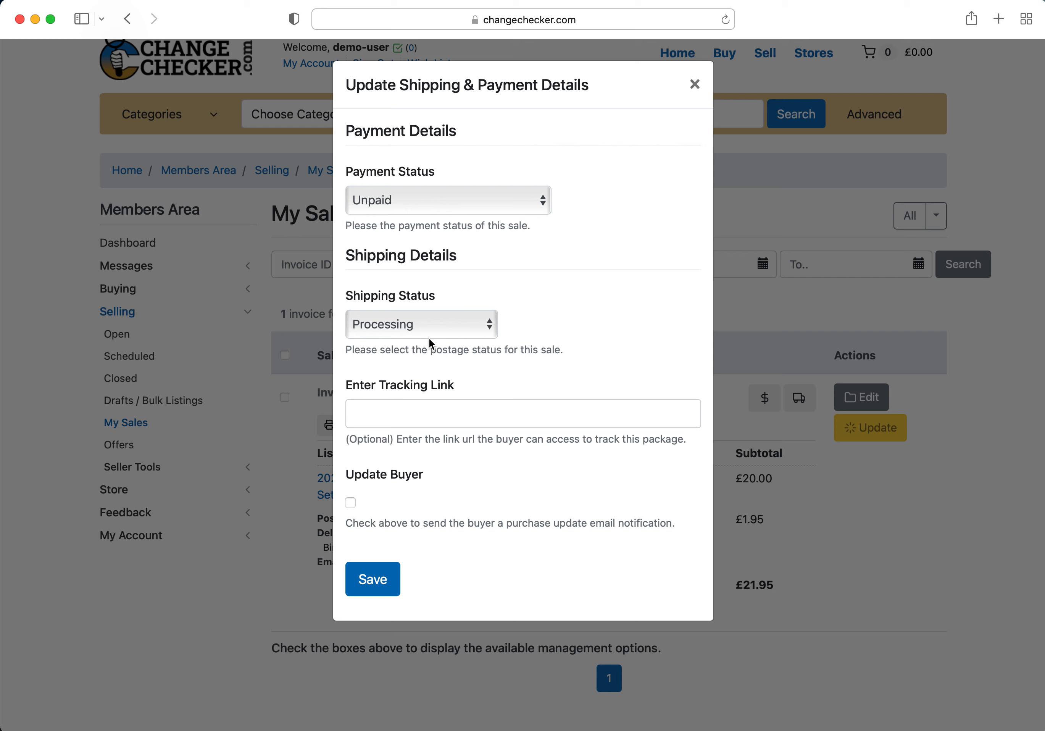
pyautogui.moveTo(313, 575)
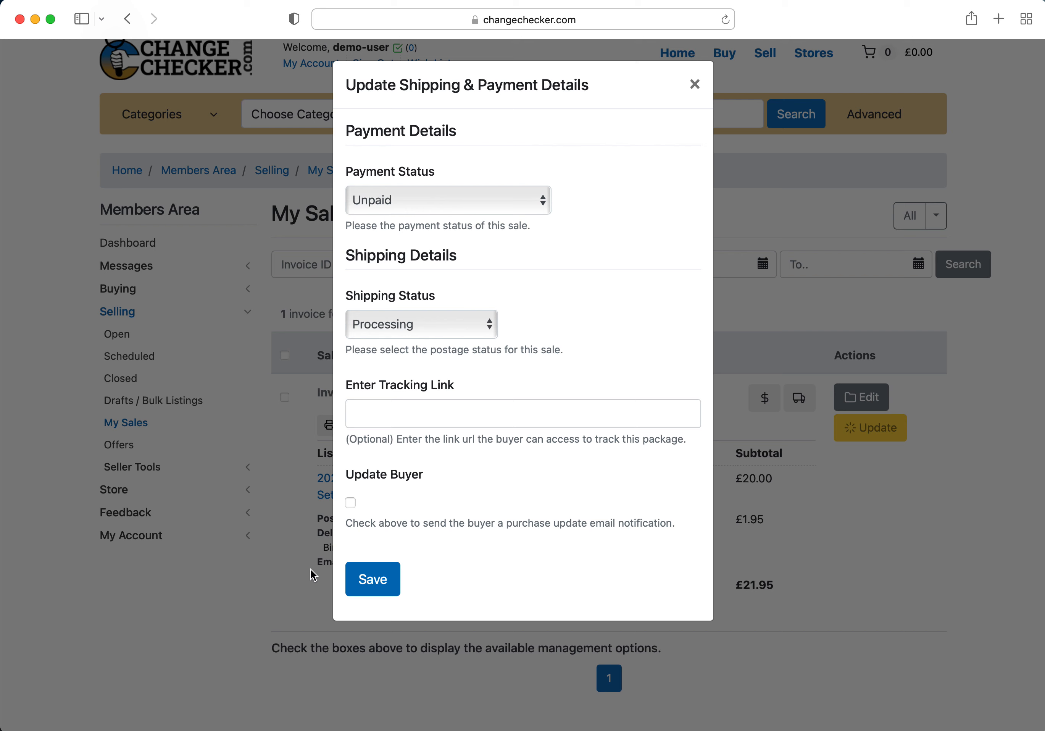
pyautogui.click(349, 503)
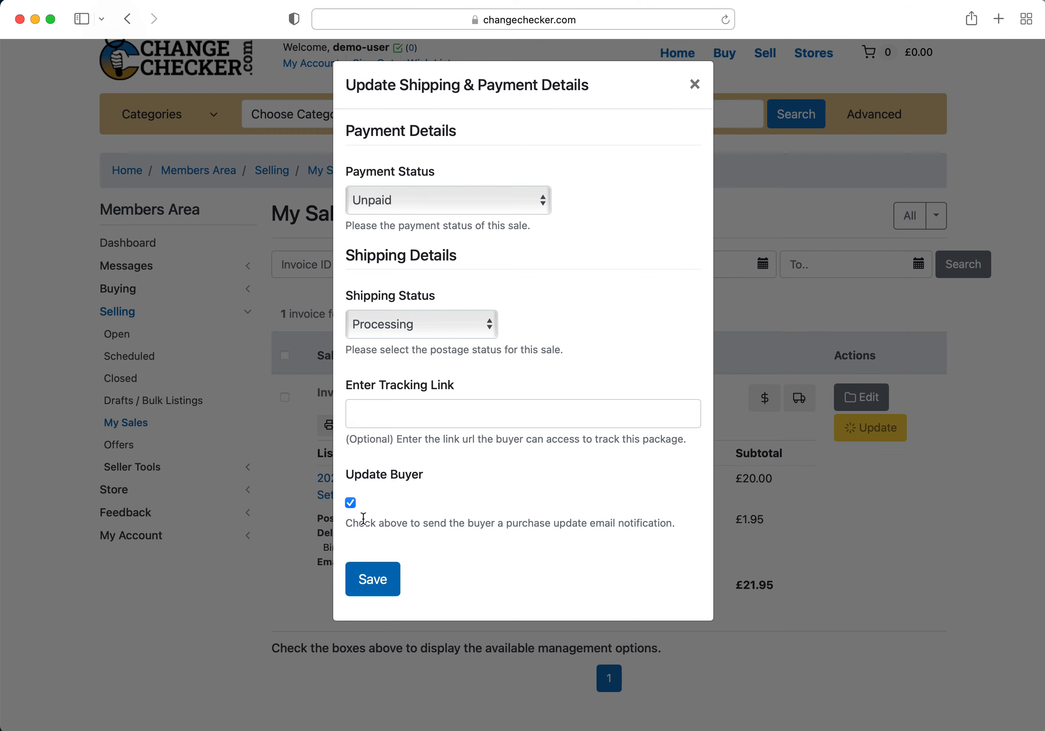
pyautogui.moveTo(698, 260)
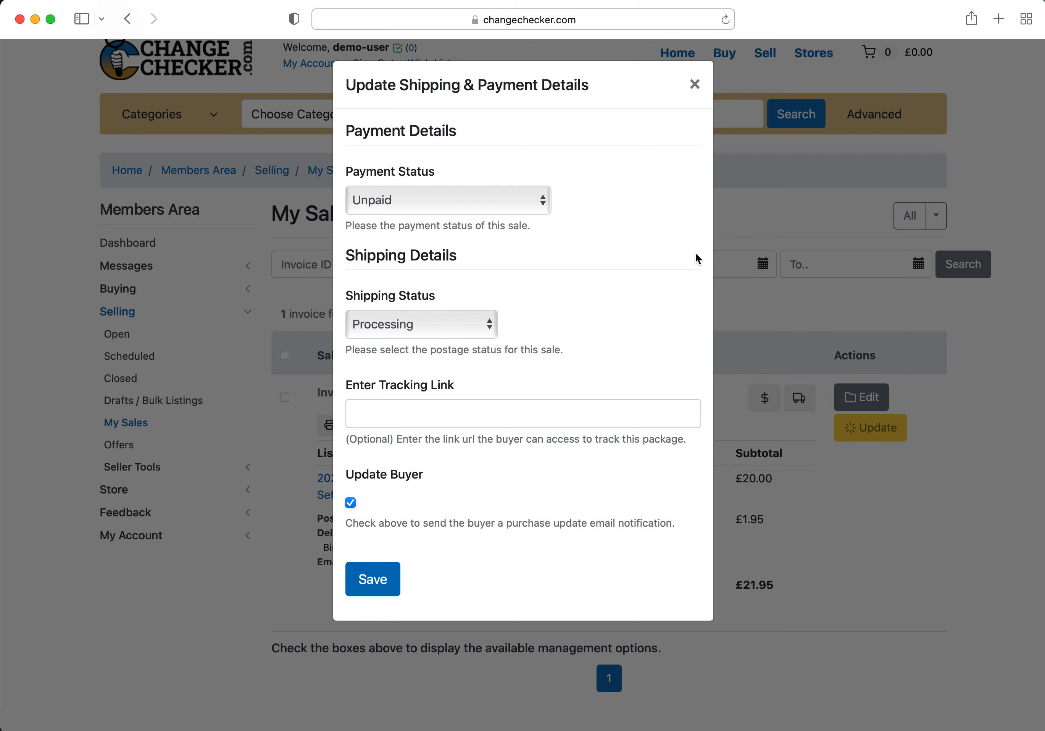
pyautogui.click(694, 83)
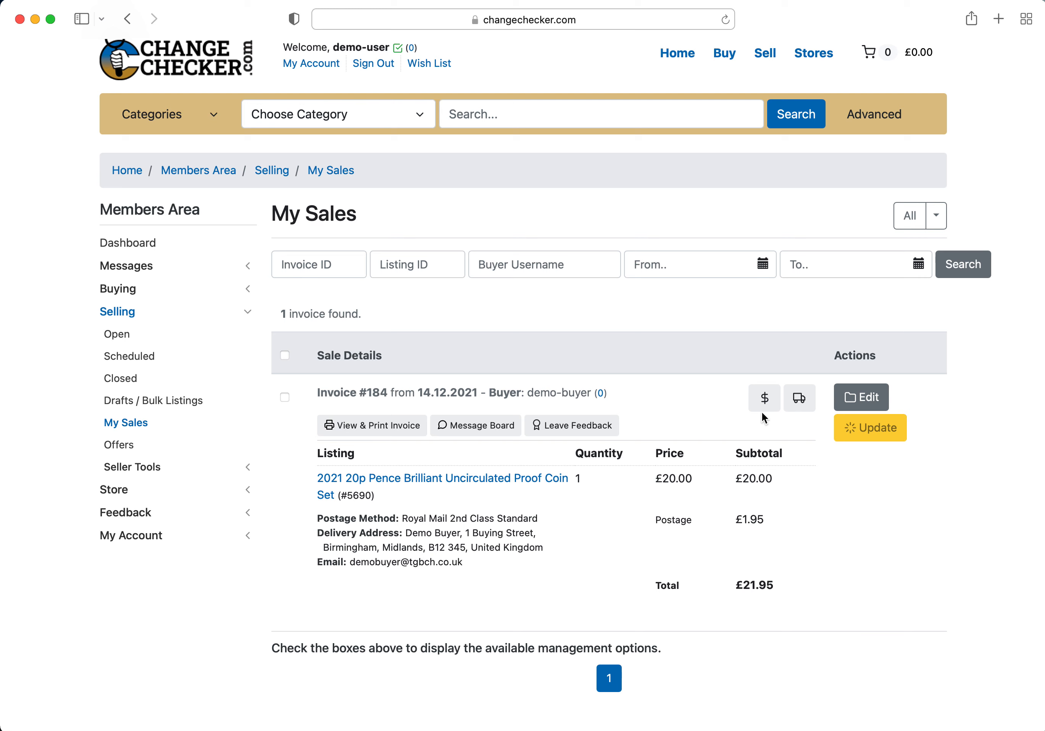
pyautogui.moveTo(758, 378)
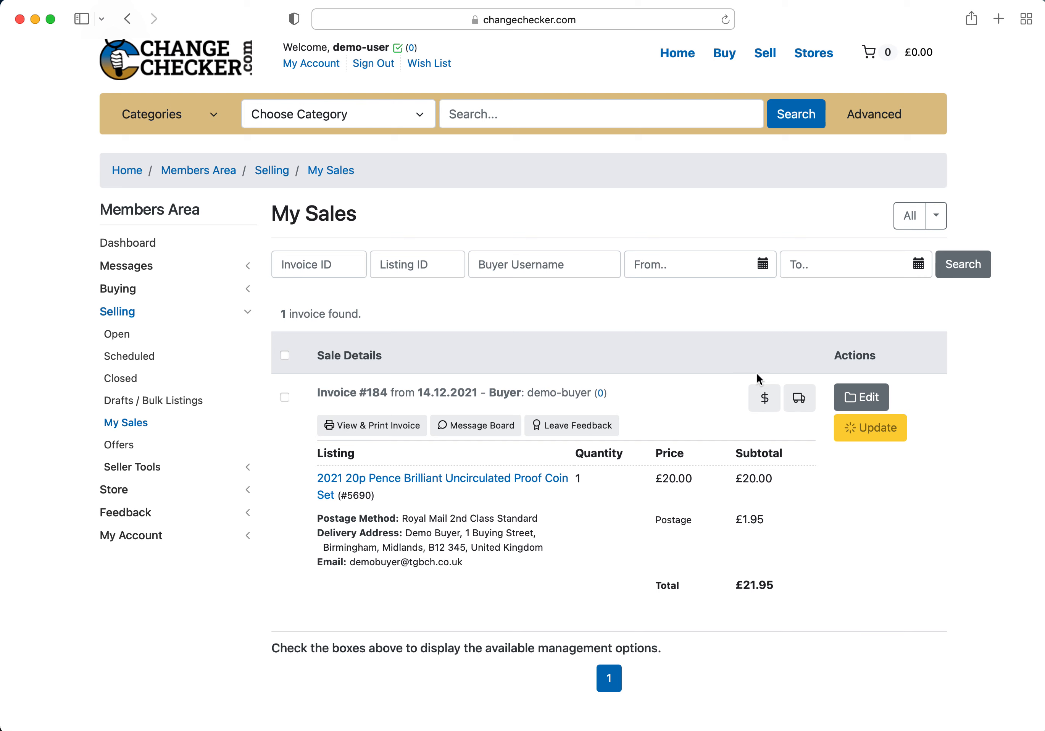
pyautogui.moveTo(750, 404)
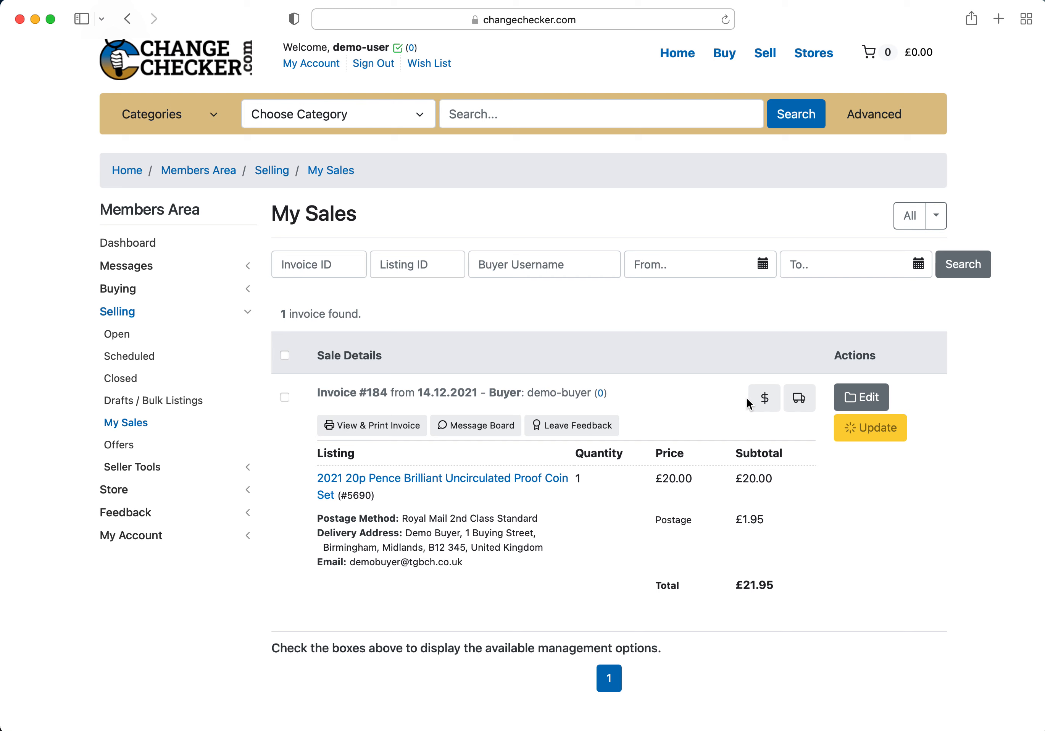
pyautogui.moveTo(765, 397)
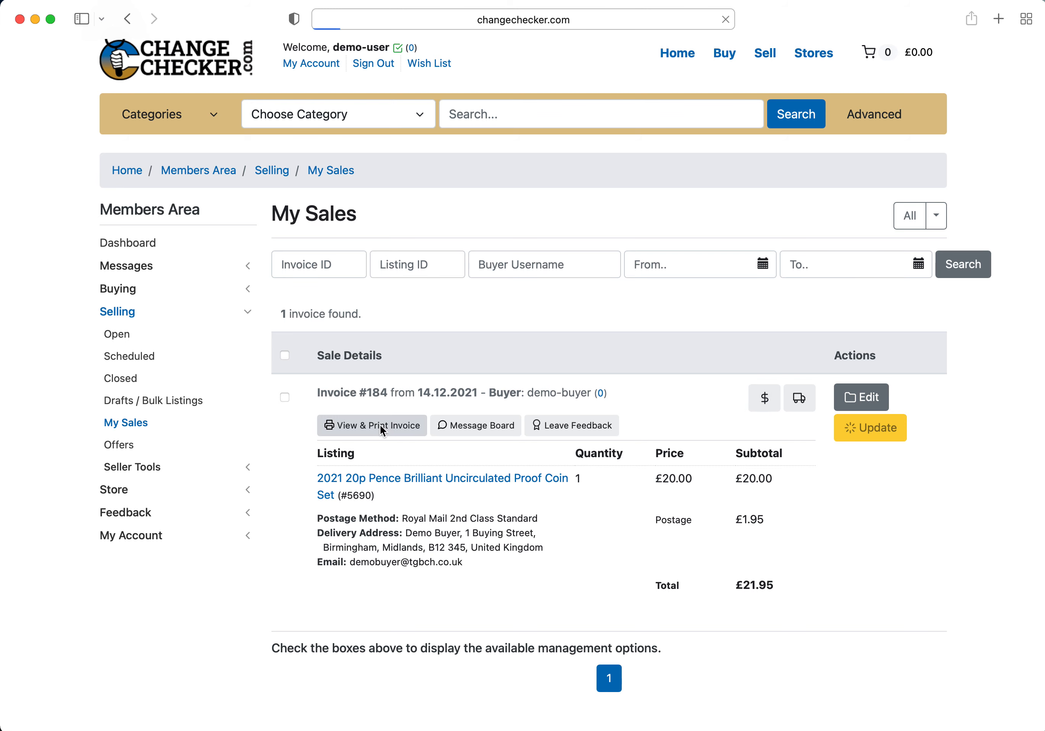
# View printable invoice #184 showing £21.95 total, Royal Mail 2nd Class delivery and Unpaid status
pyautogui.click(372, 424)
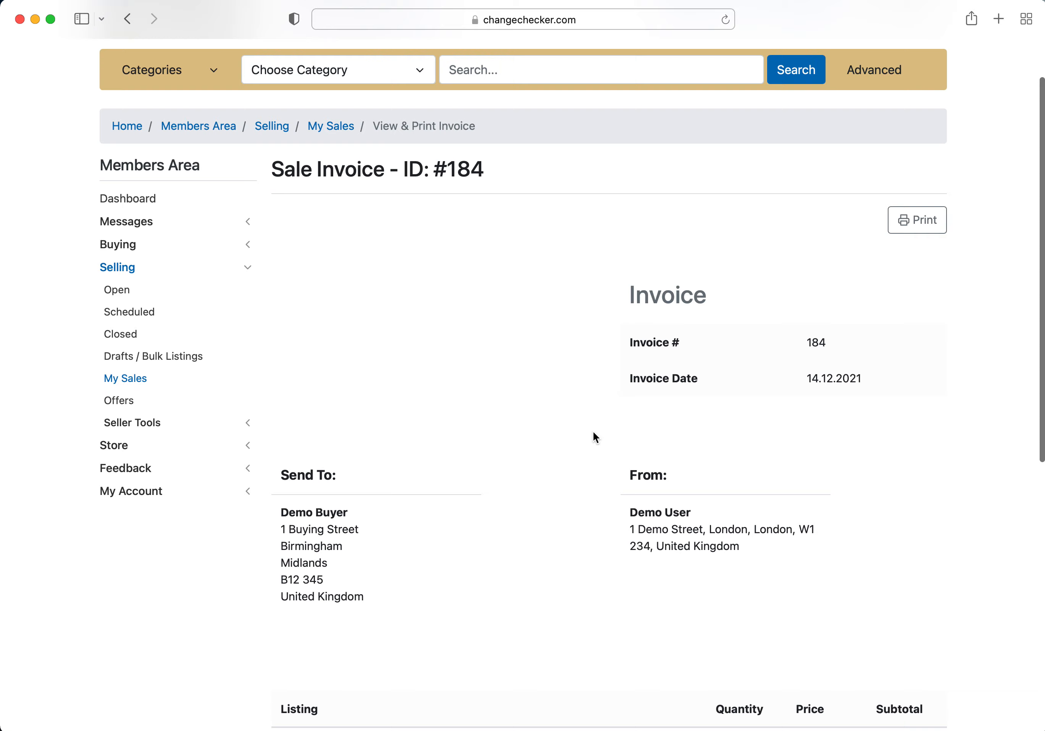
pyautogui.scroll(-3)
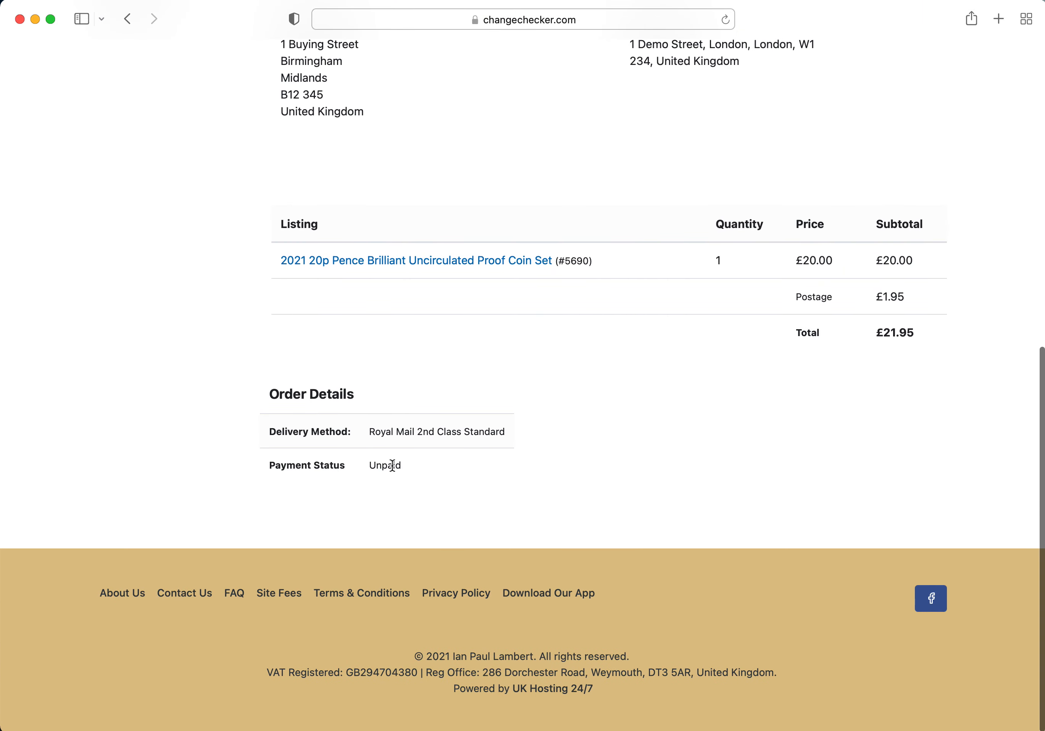
pyautogui.scroll(3)
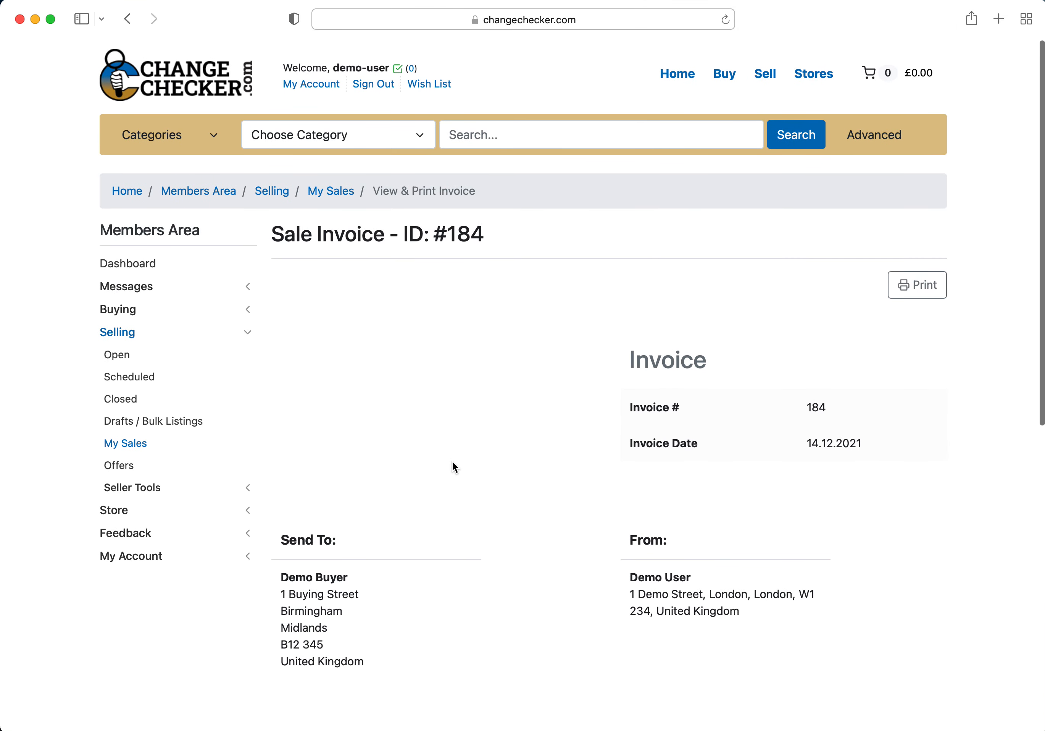
pyautogui.click(523, 18)
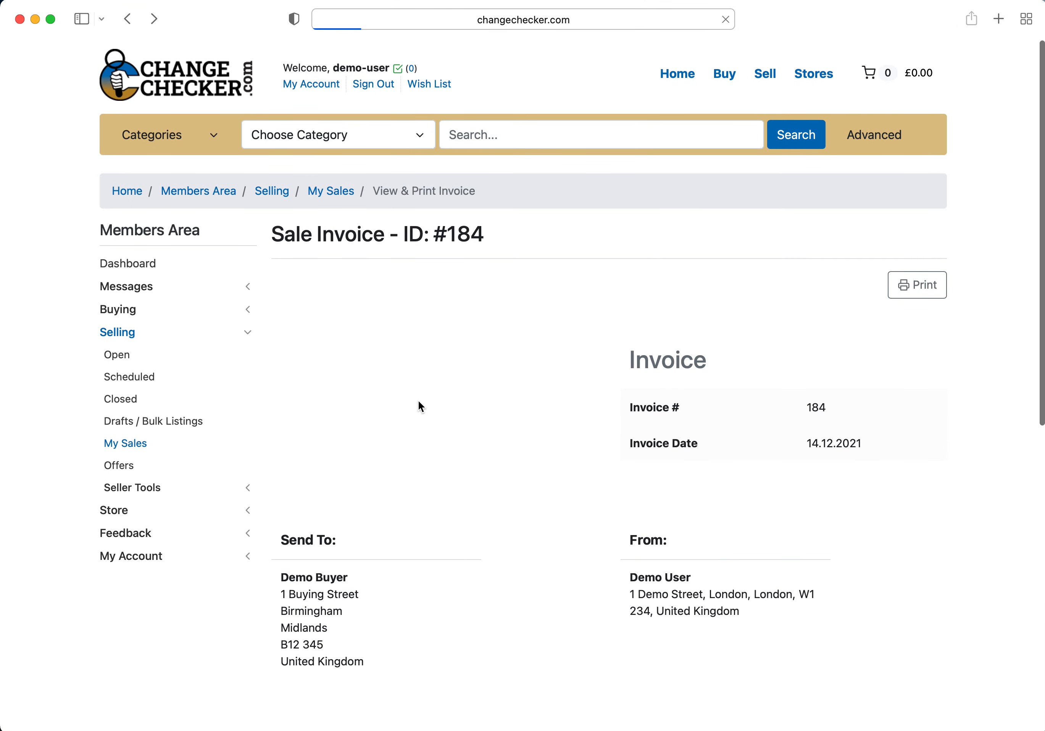
# Return to the My Sales list showing invoice #184 at £21.95
pyautogui.click(127, 19)
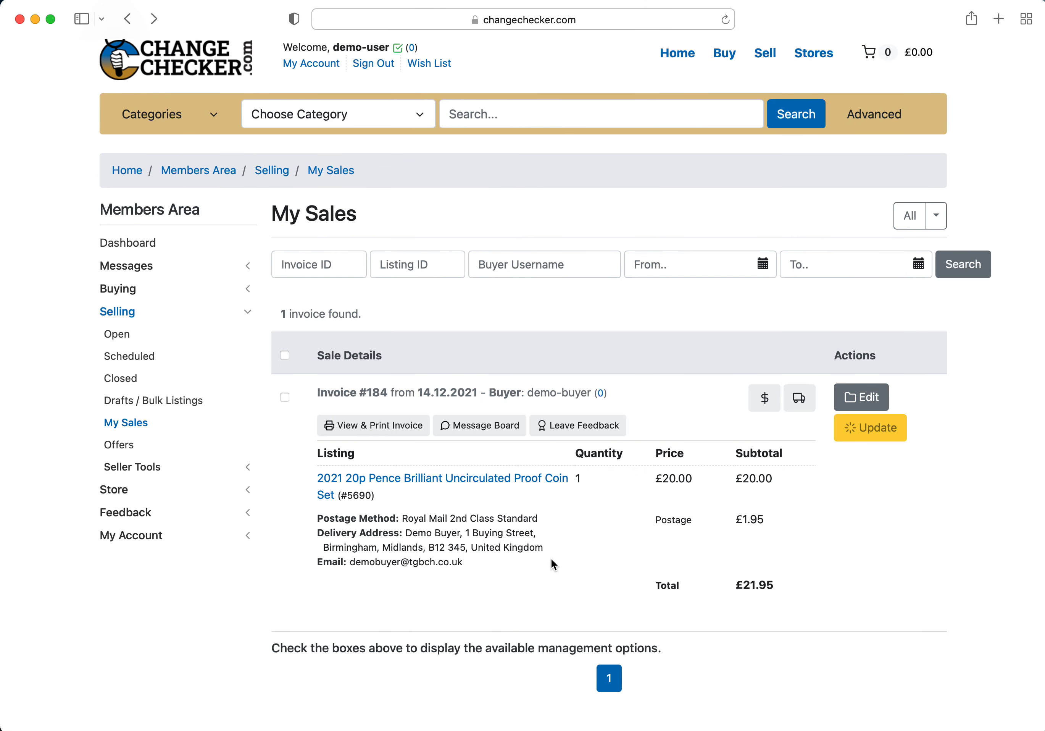
pyautogui.moveTo(652, 474)
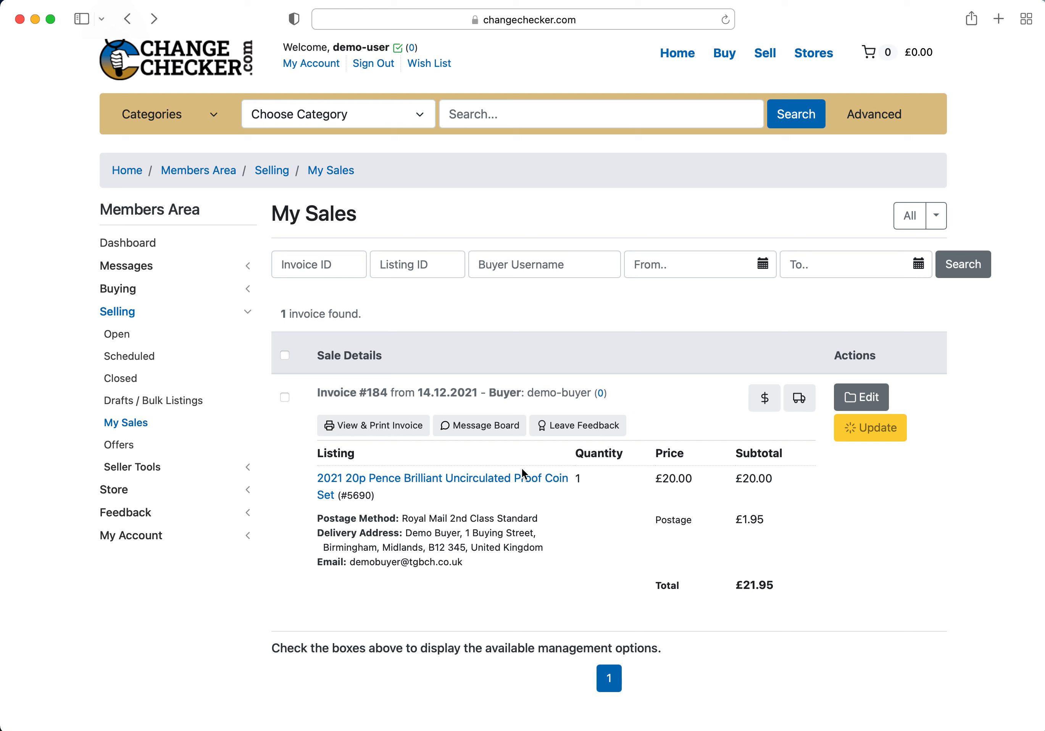
pyautogui.moveTo(519, 474)
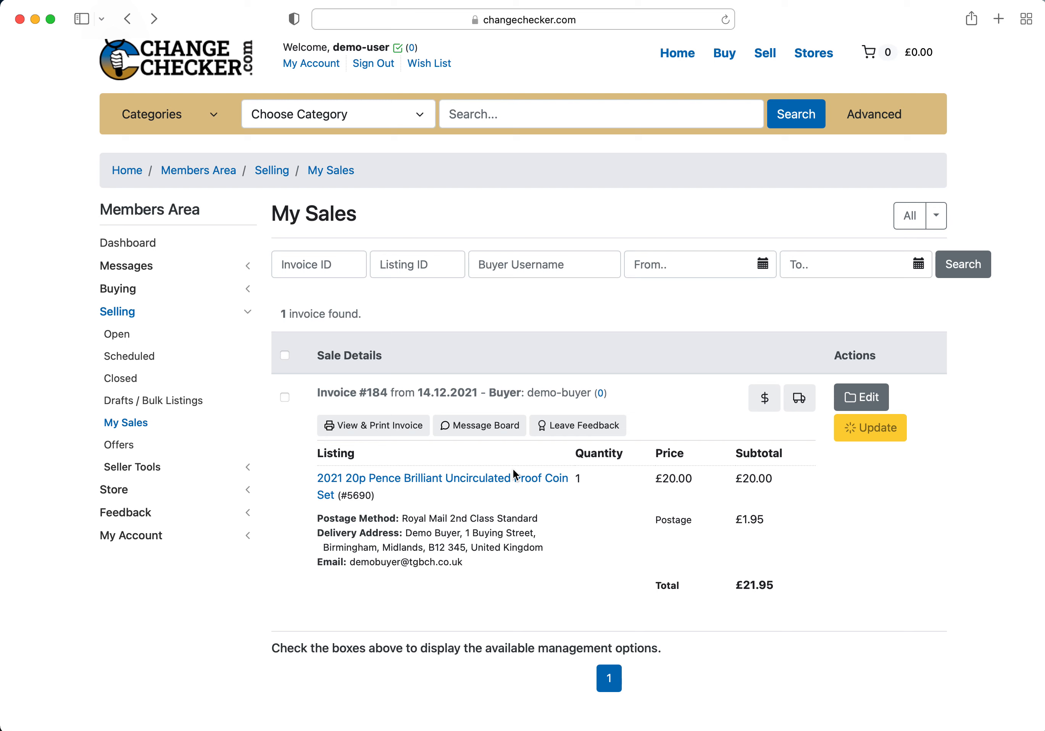
pyautogui.moveTo(642, 410)
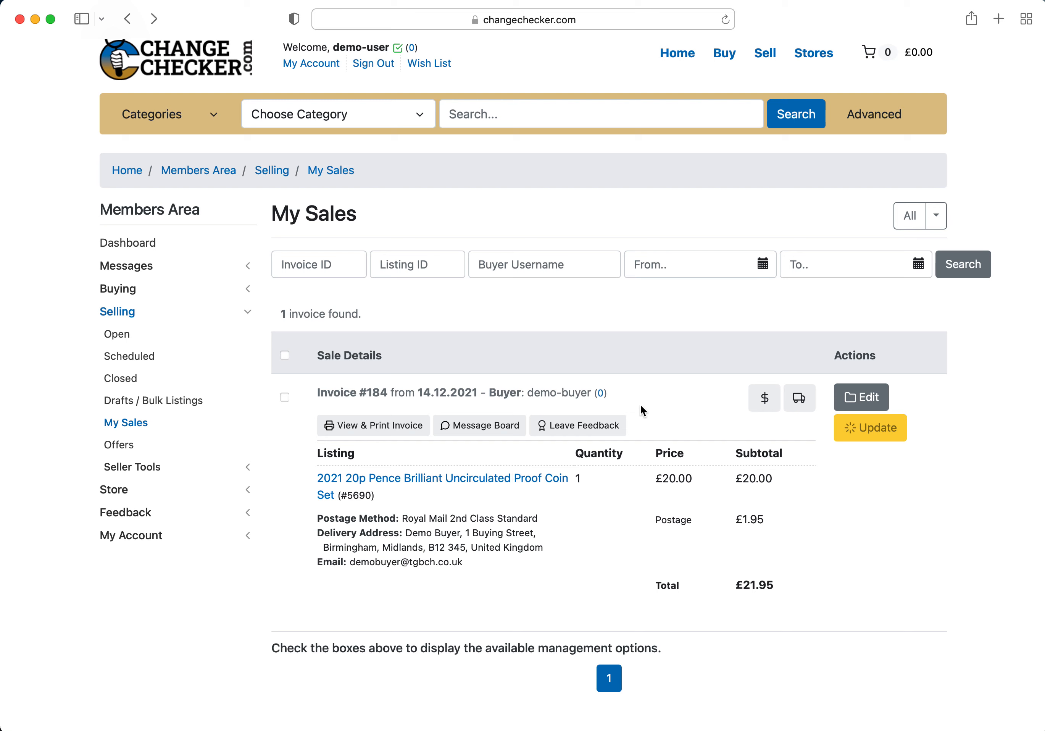